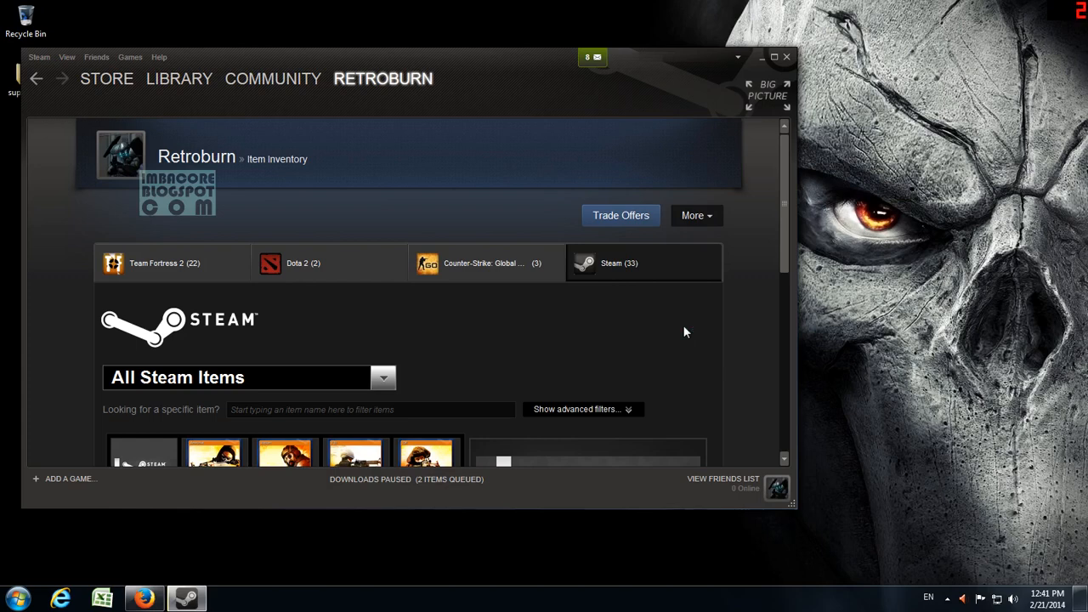
{"action": "mouse_move", "coordinate": [766, 262]}
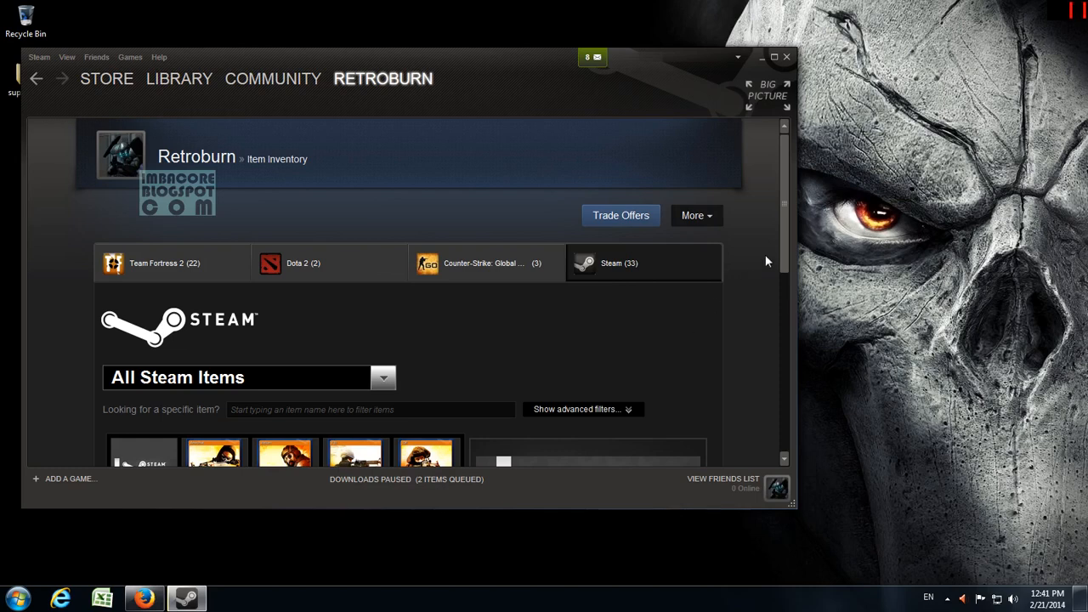
- Open the Counter-Strike: Global Offensive badge page and scroll through its collected cards
{"action": "scroll", "scroll_direction": "down", "scroll_amount": 3}
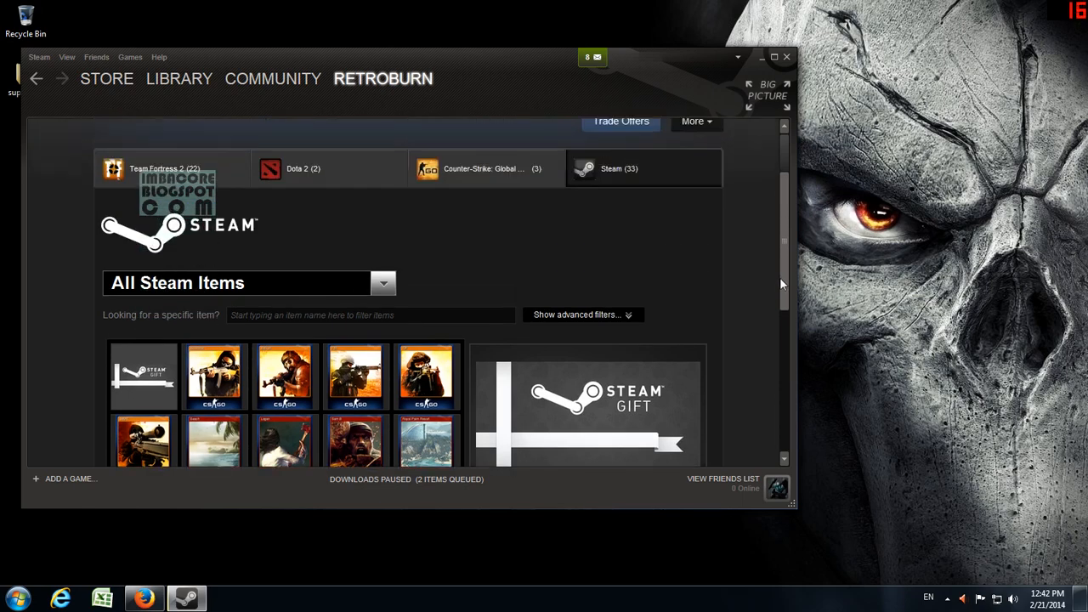
{"action": "scroll", "scroll_direction": "down", "scroll_amount": 3}
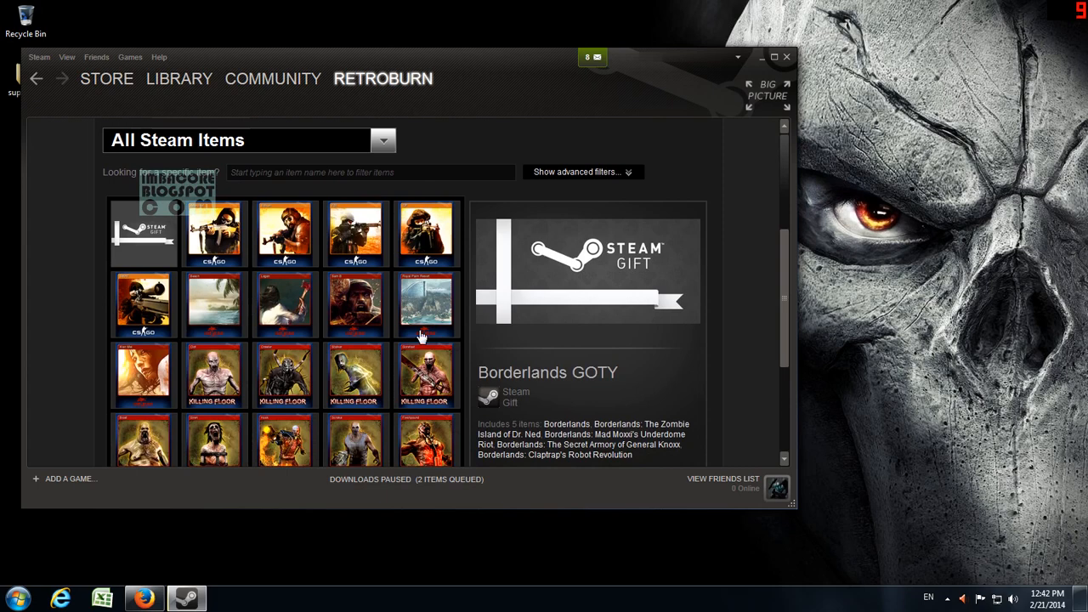
{"action": "mouse_move", "coordinate": [230, 255]}
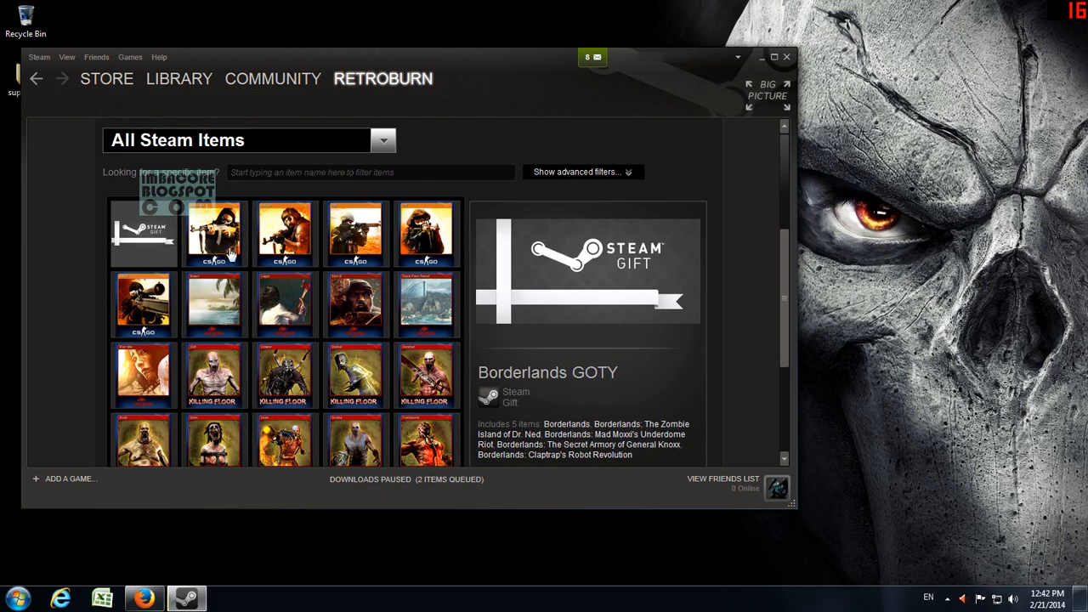
{"action": "mouse_move", "coordinate": [204, 271]}
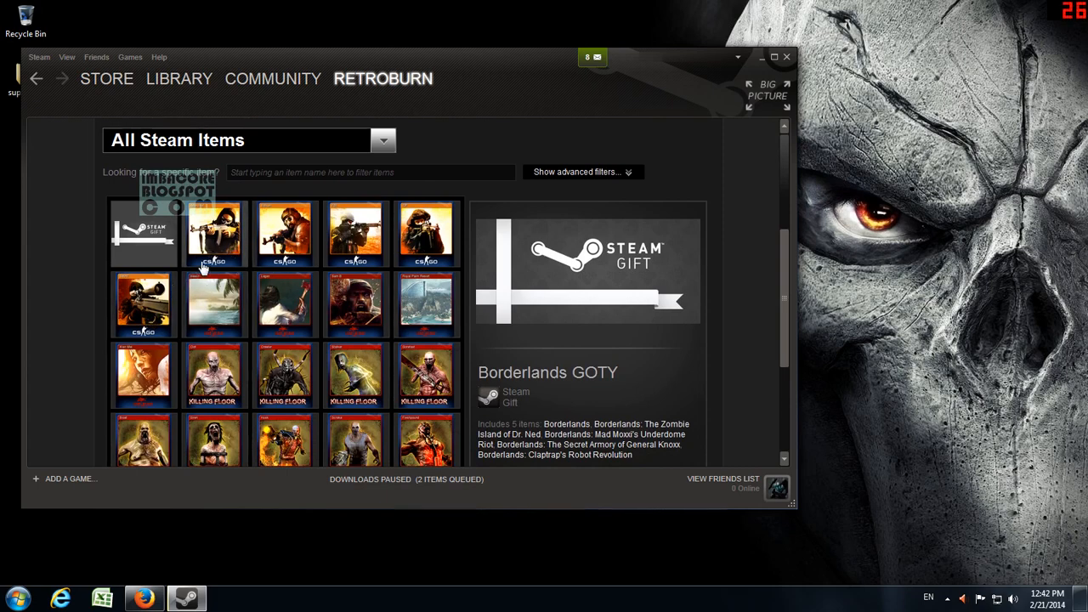
{"action": "mouse_move", "coordinate": [220, 281]}
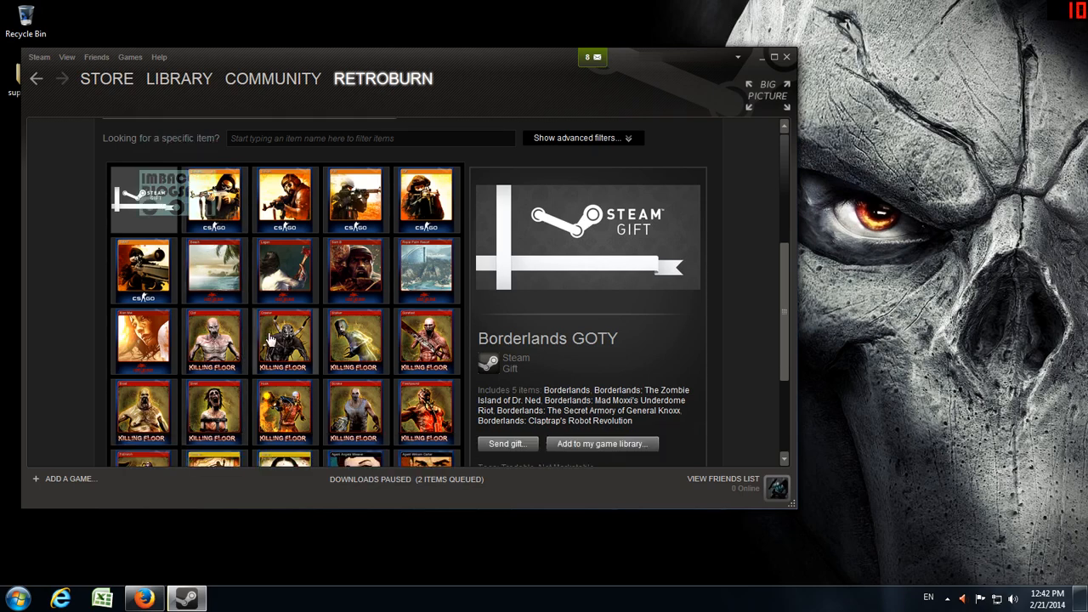
{"action": "mouse_move", "coordinate": [761, 330]}
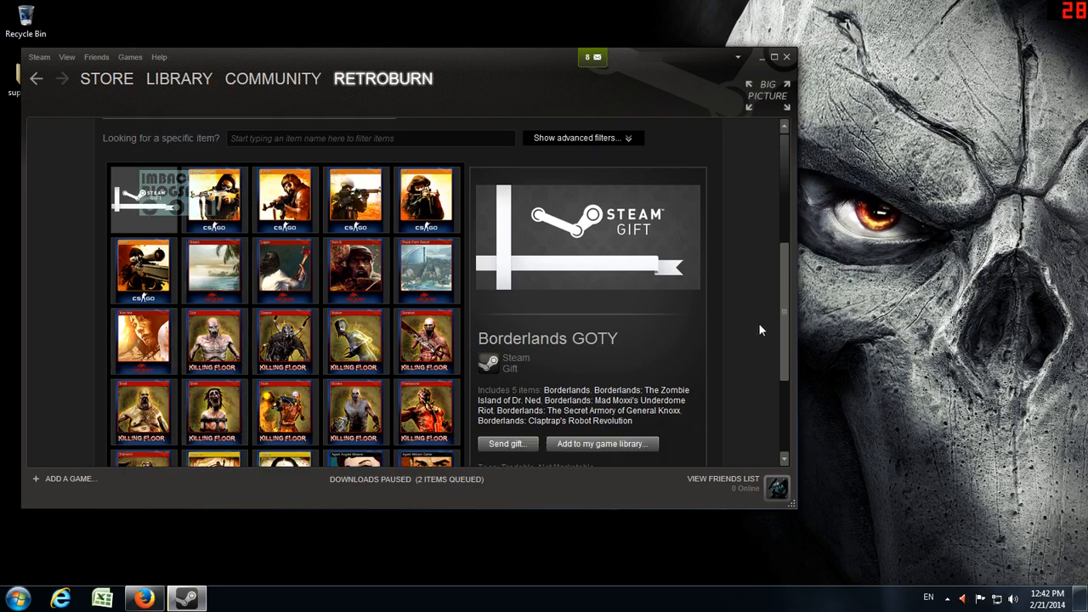
{"action": "scroll", "scroll_direction": "down", "scroll_amount": 3}
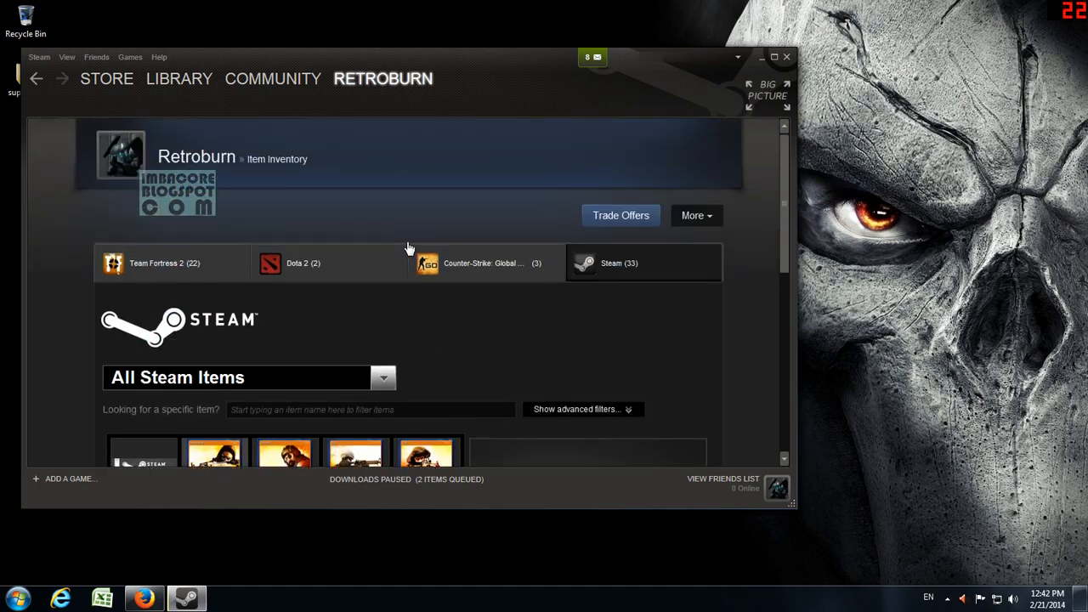
{"action": "mouse_move", "coordinate": [327, 119]}
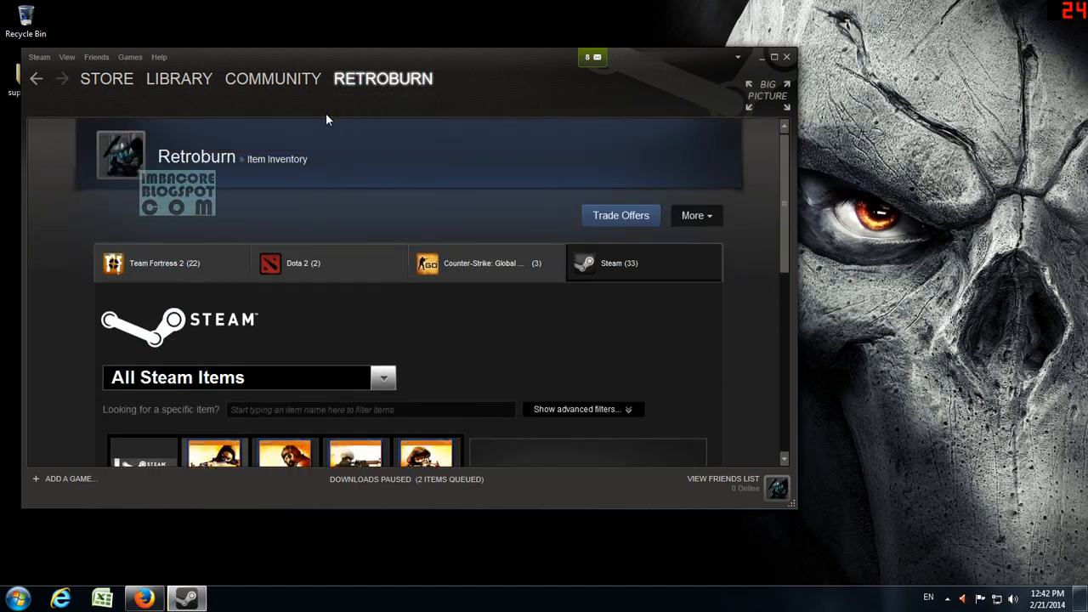
{"action": "left_click", "coordinate": [382, 79]}
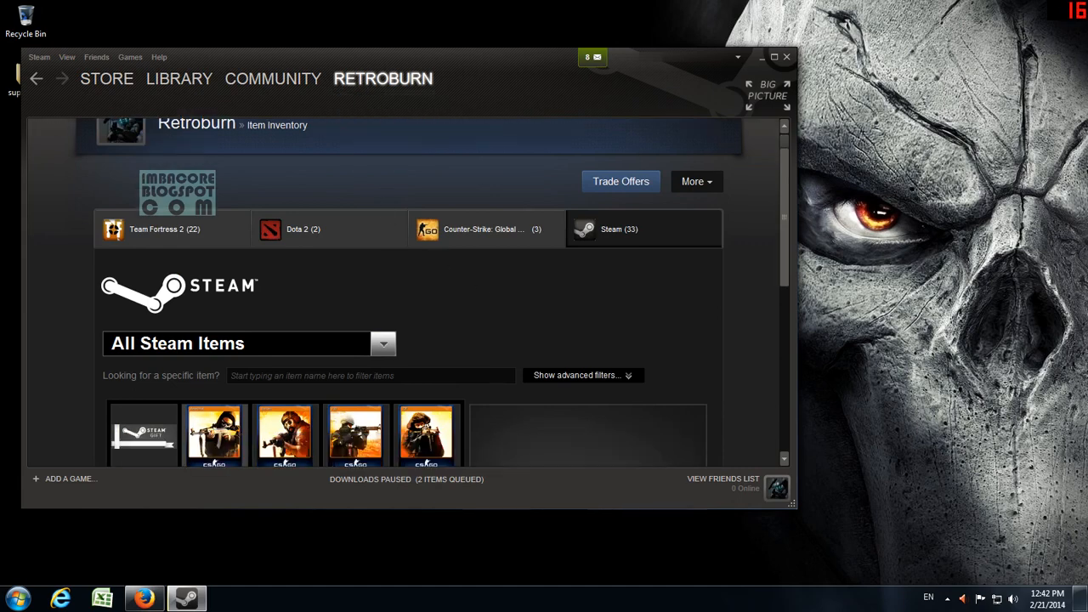
{"action": "scroll", "scroll_direction": "down", "scroll_amount": 3}
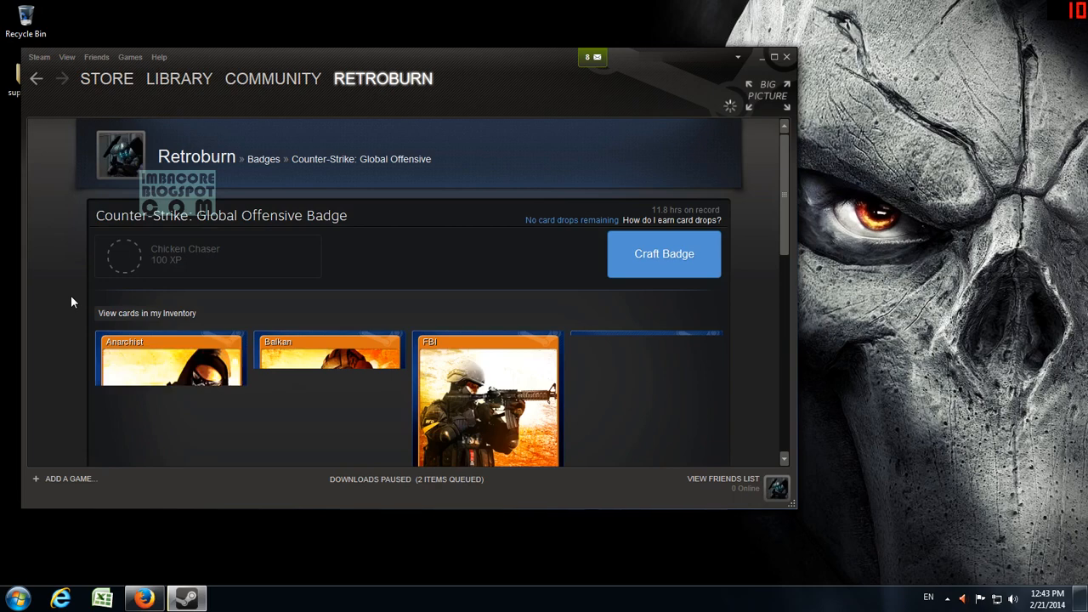
- Read the Steam Trading Cards FAQ in Firefox, then bring the Steam badge page back
{"action": "scroll", "scroll_direction": "down", "scroll_amount": 3}
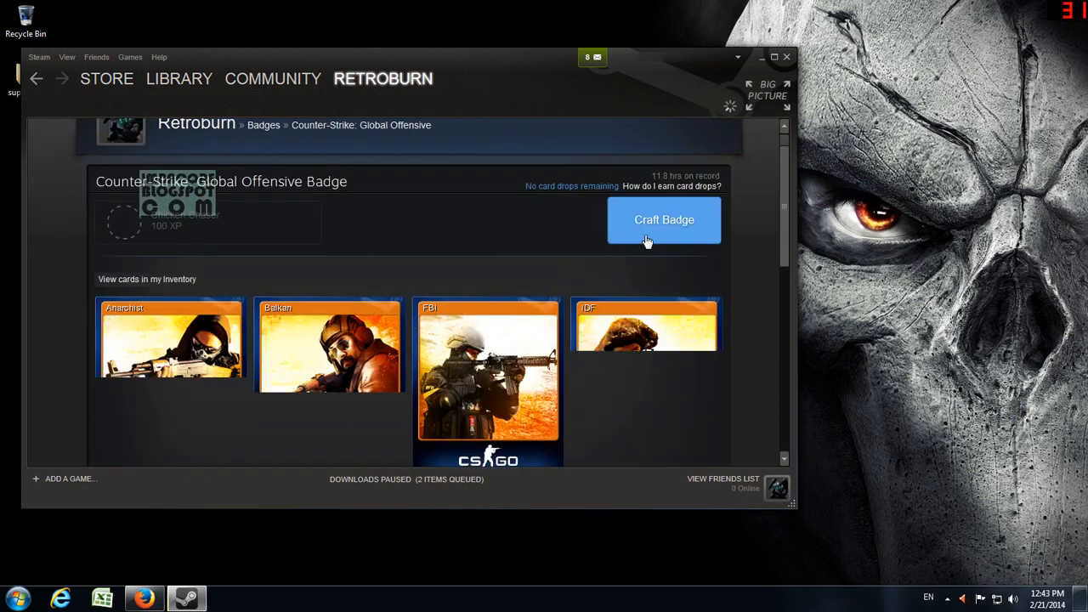
{"action": "scroll", "scroll_direction": "down", "scroll_amount": 3}
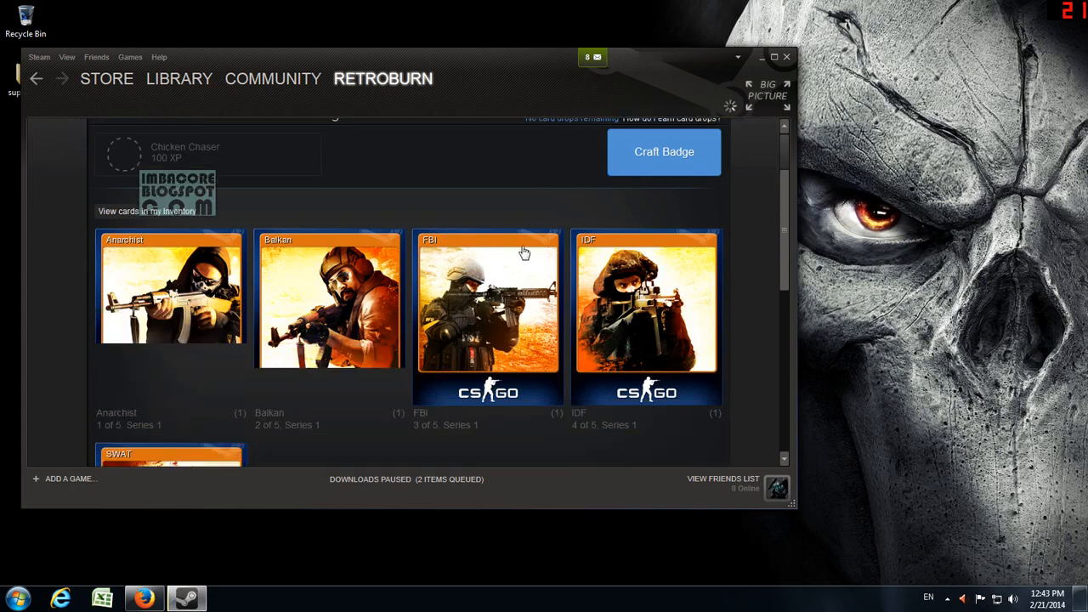
{"action": "scroll", "scroll_direction": "down", "scroll_amount": 3}
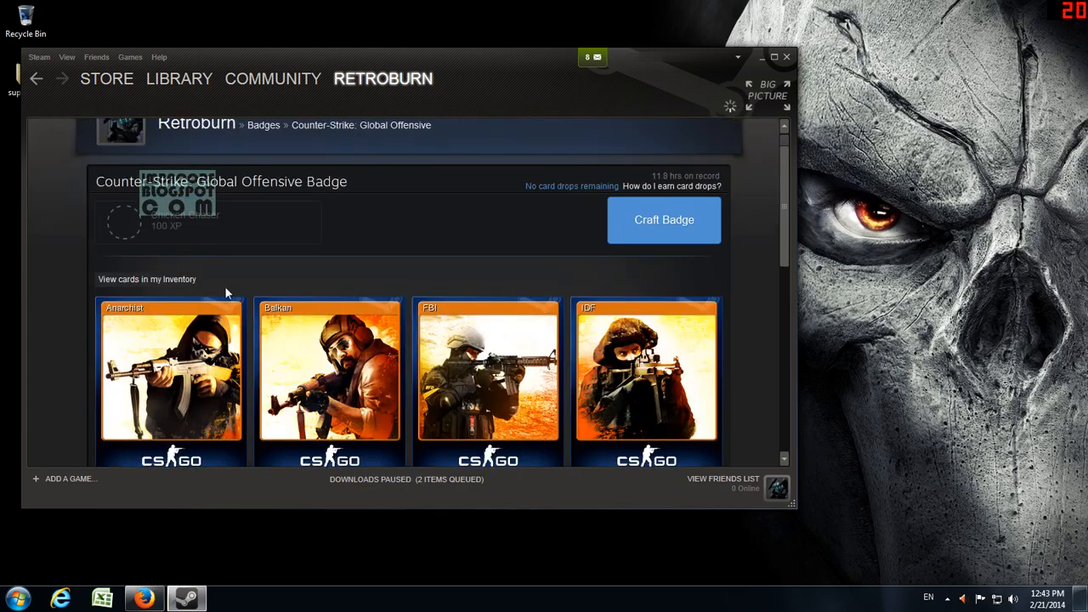
{"action": "mouse_move", "coordinate": [204, 262]}
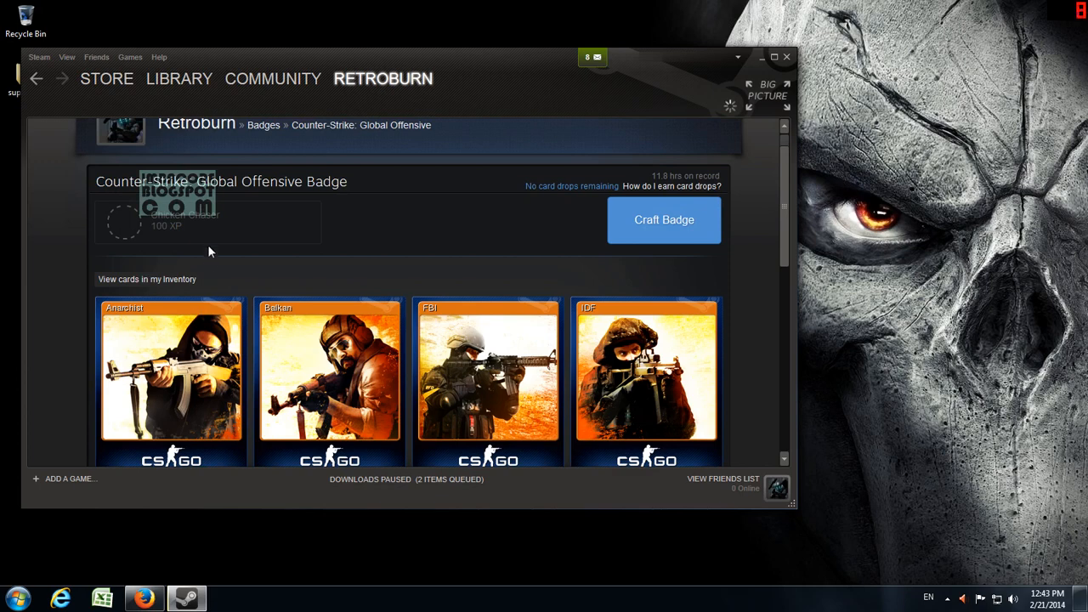
{"action": "mouse_move", "coordinate": [179, 242]}
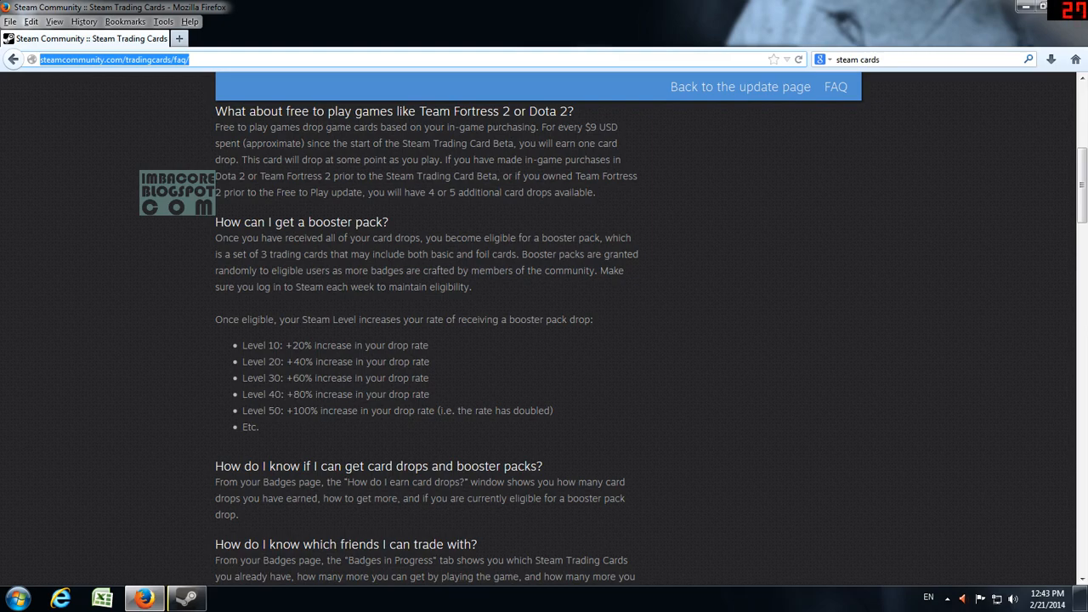
{"action": "left_click", "coordinate": [185, 599]}
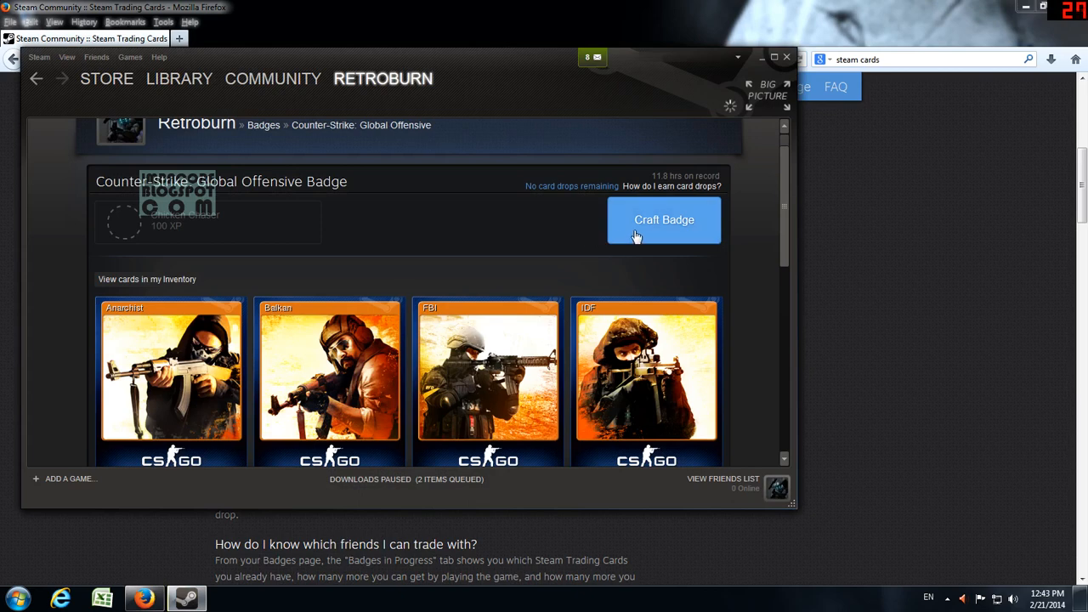
- Craft the CS:GO badge and review the Chicken Chaser Level 1, 100 XP rewards
{"action": "left_click", "coordinate": [664, 220]}
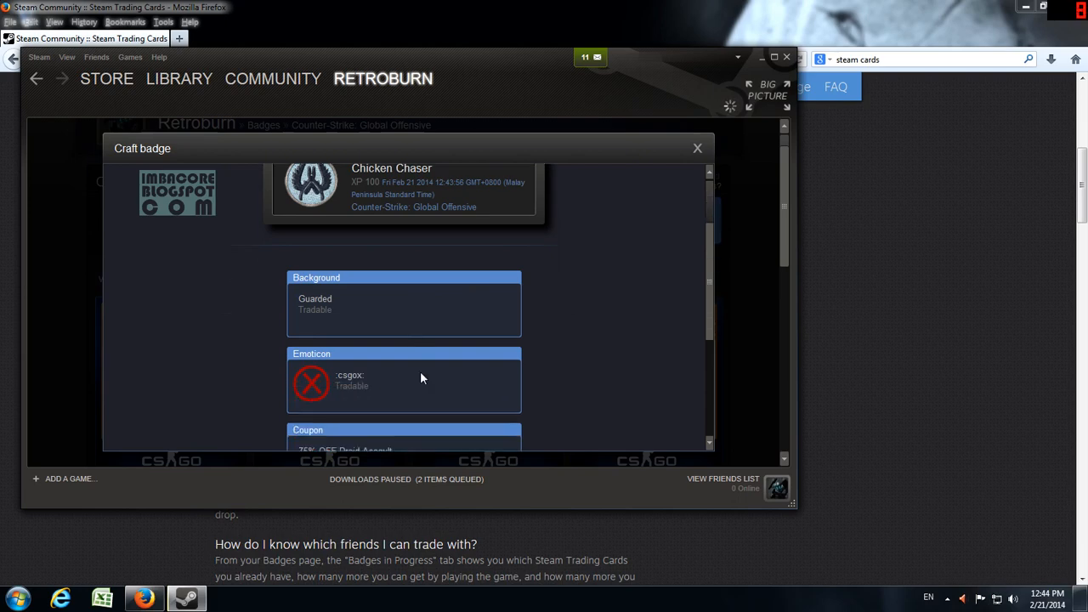
{"action": "scroll", "scroll_direction": "down", "scroll_amount": 3}
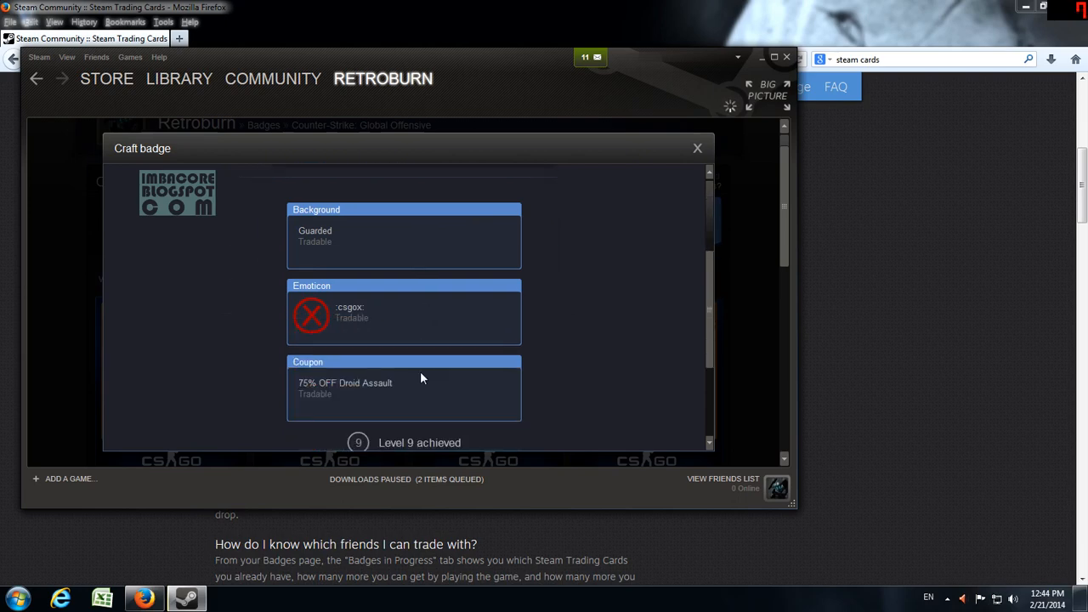
{"action": "mouse_move", "coordinate": [415, 398]}
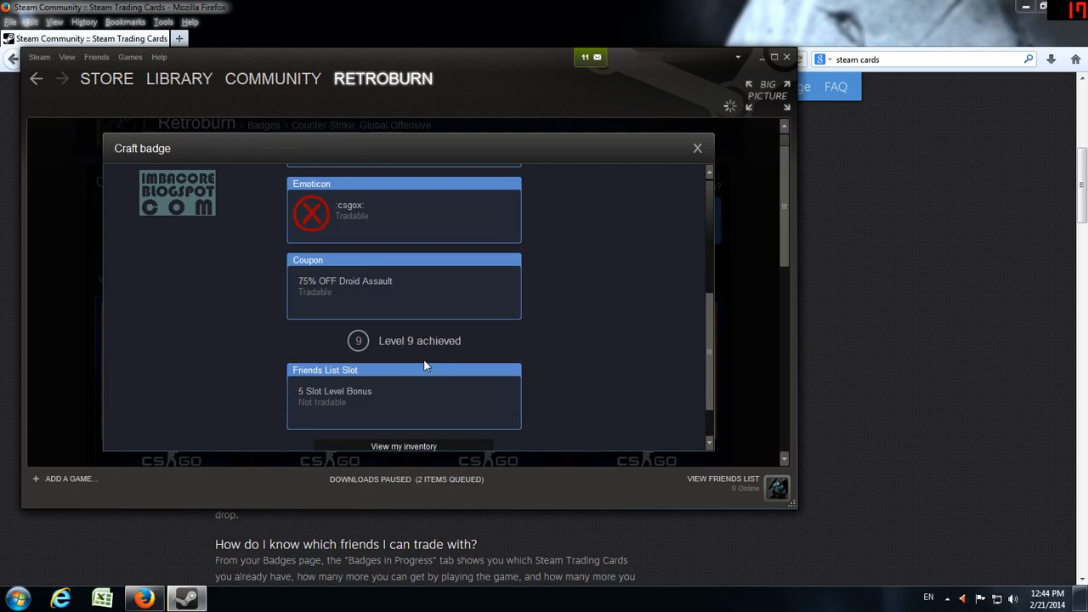
{"action": "scroll", "scroll_direction": "down", "scroll_amount": 3}
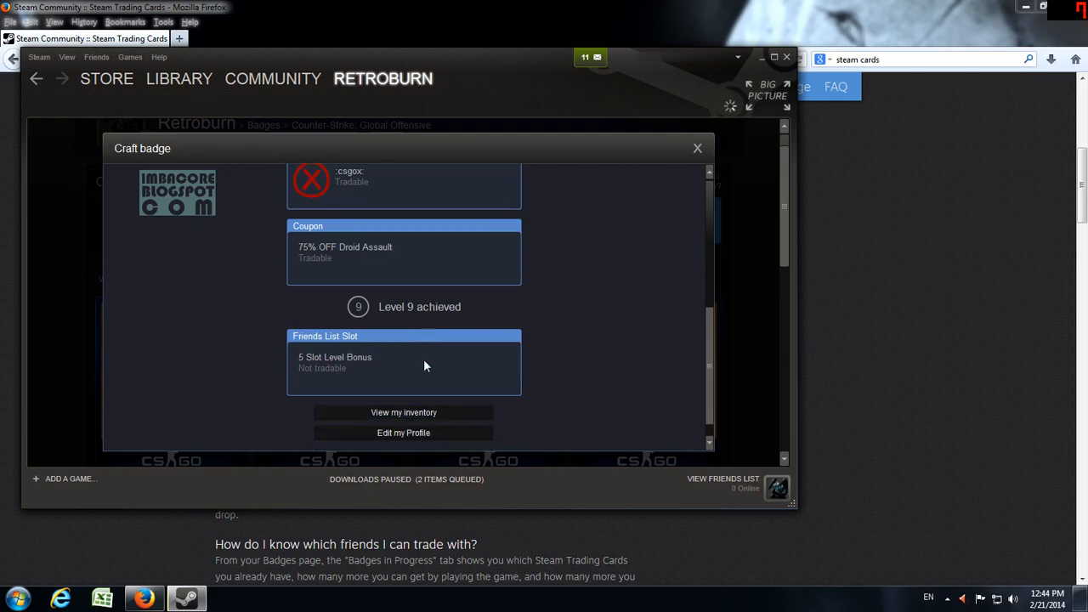
{"action": "scroll", "scroll_direction": "down", "scroll_amount": 3}
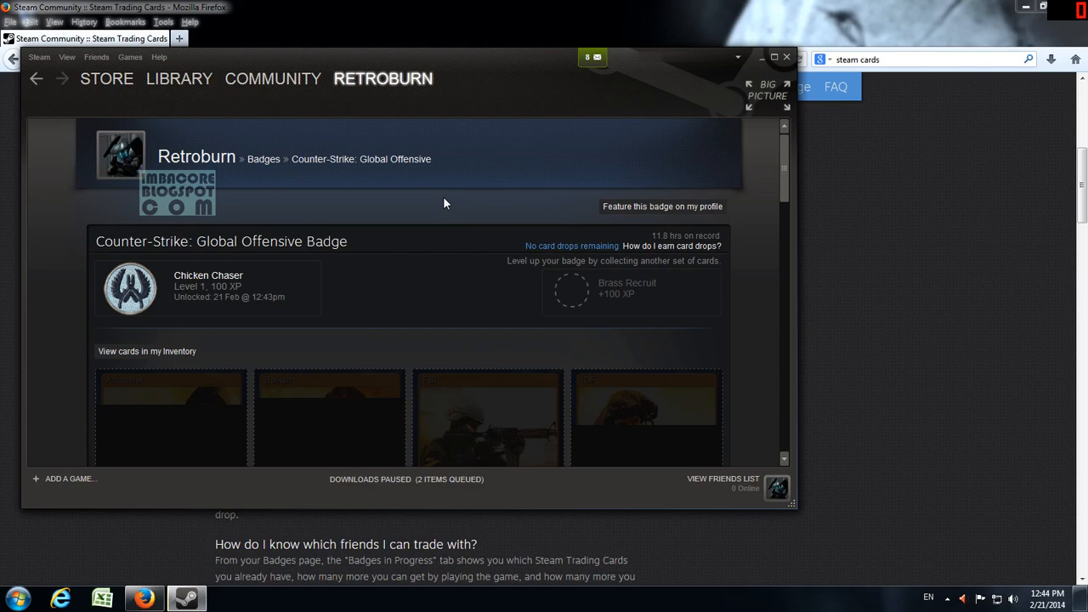
- View the newly crafted items in the inventory
{"action": "left_click", "coordinate": [147, 351]}
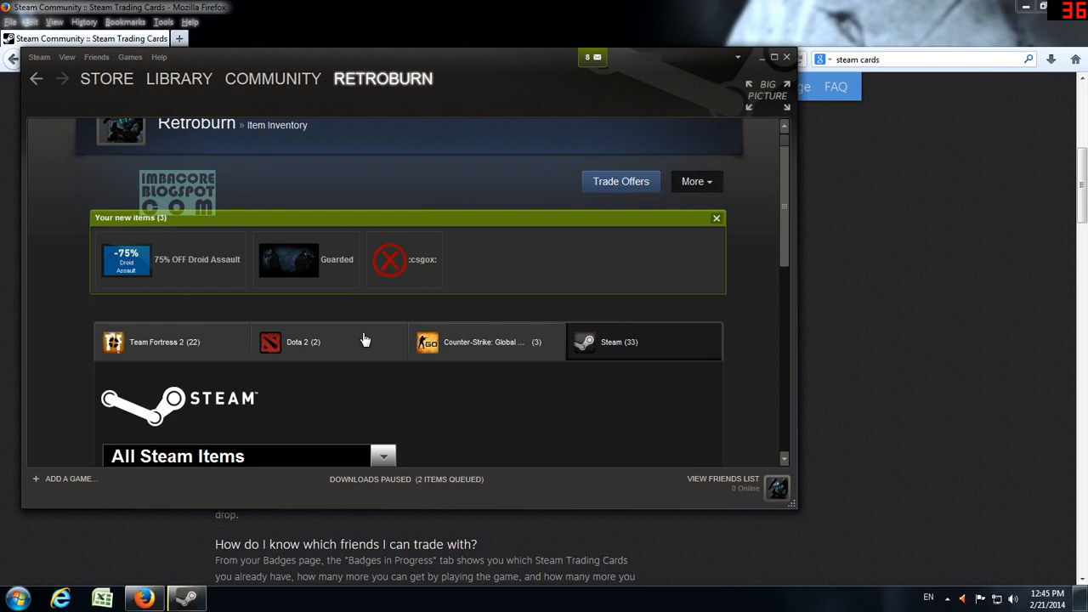
{"action": "mouse_move", "coordinate": [128, 259]}
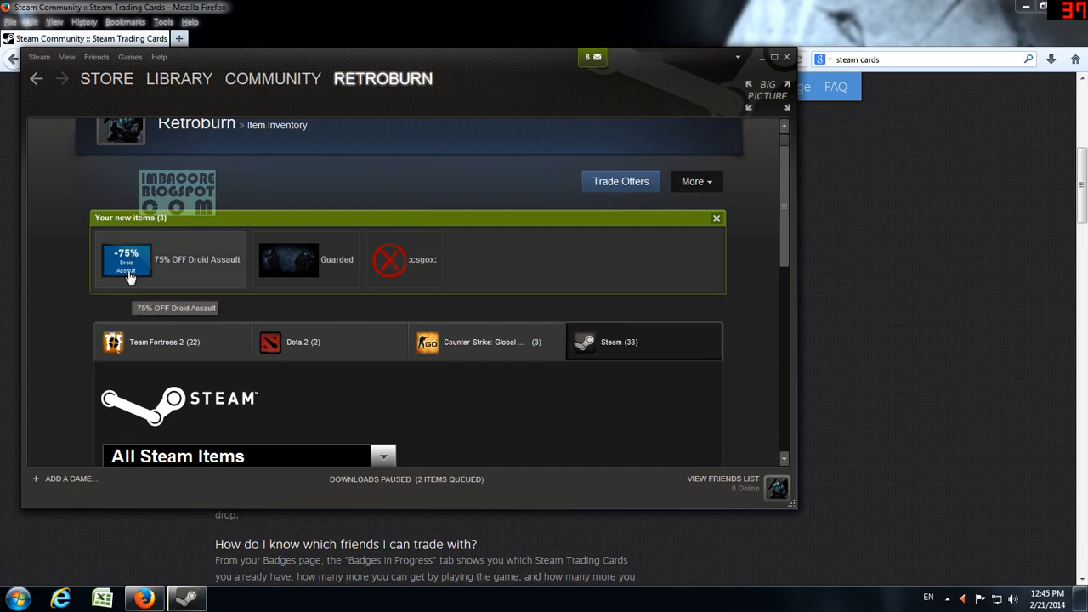
{"action": "mouse_move", "coordinate": [236, 312]}
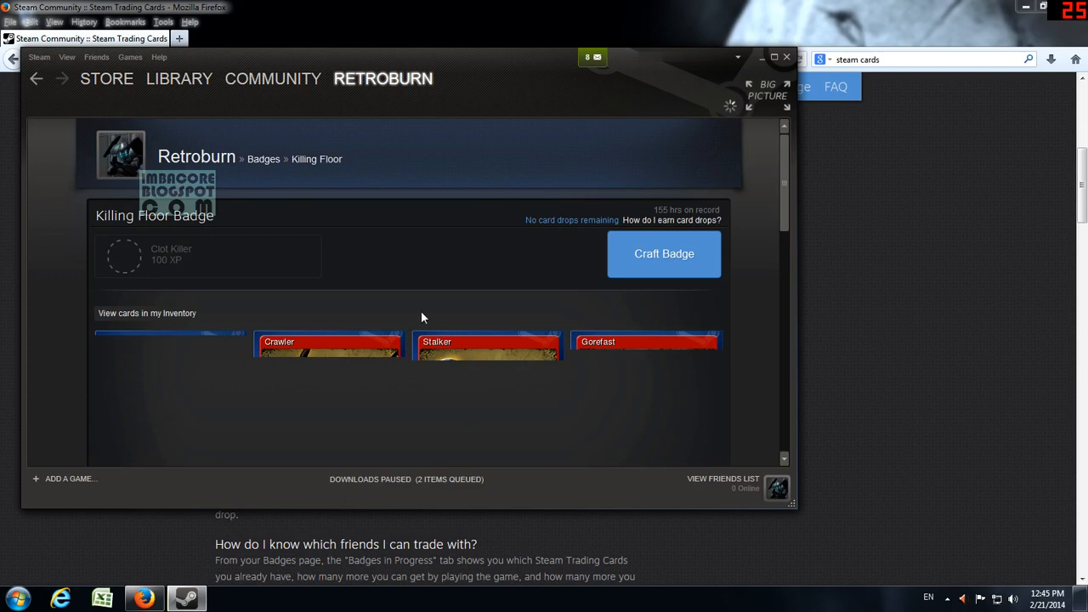
{"action": "scroll", "scroll_direction": "down", "scroll_amount": 3}
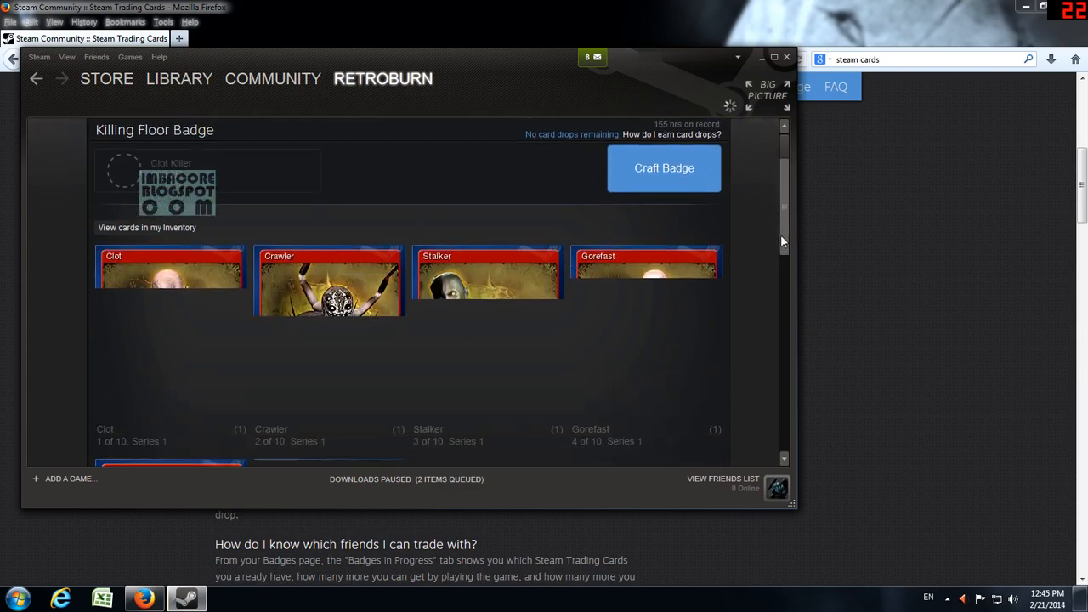
{"action": "scroll", "scroll_direction": "down", "scroll_amount": 3}
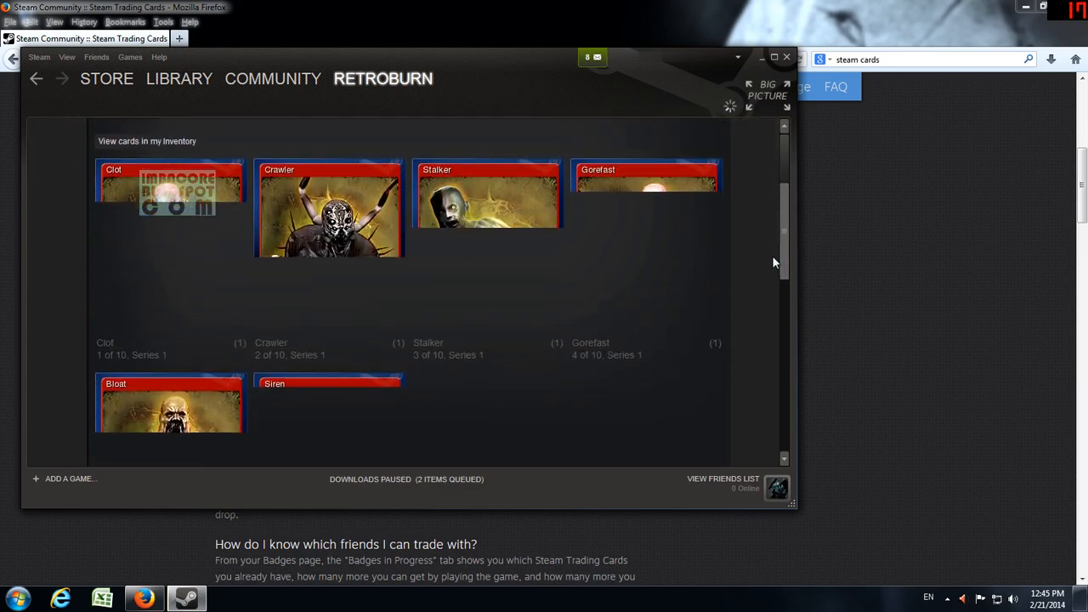
{"action": "scroll", "scroll_direction": "down", "scroll_amount": 3}
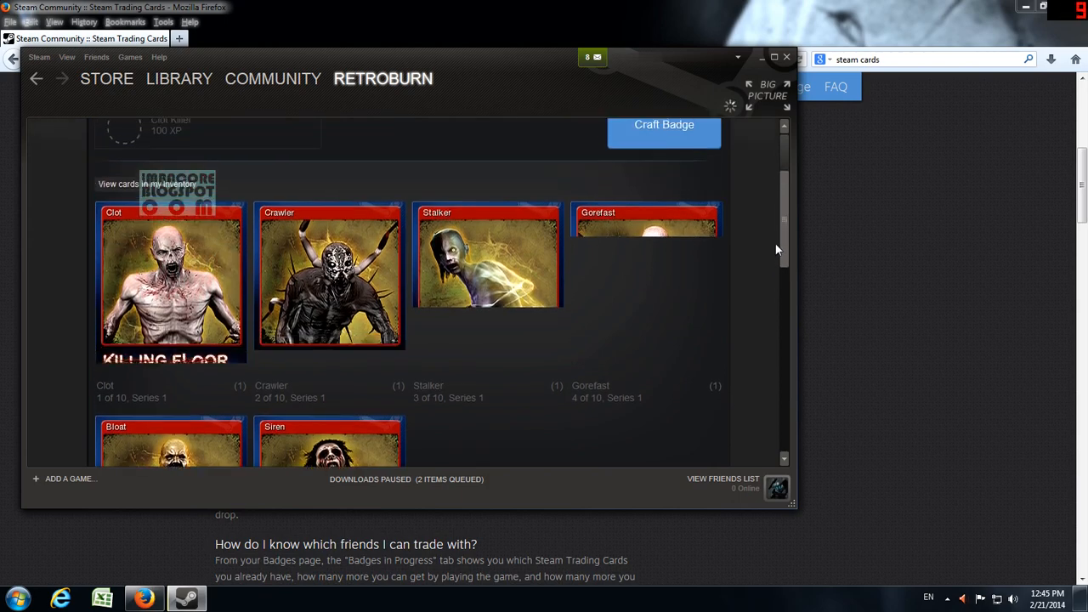
{"action": "scroll", "scroll_direction": "down", "scroll_amount": 3}
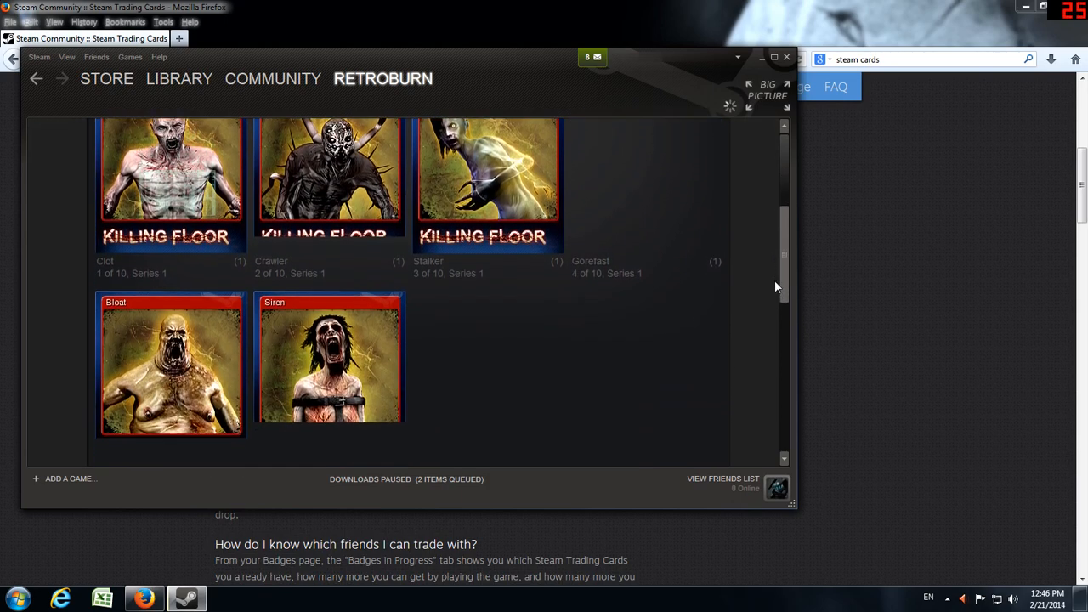
{"action": "scroll", "scroll_direction": "down", "scroll_amount": 3}
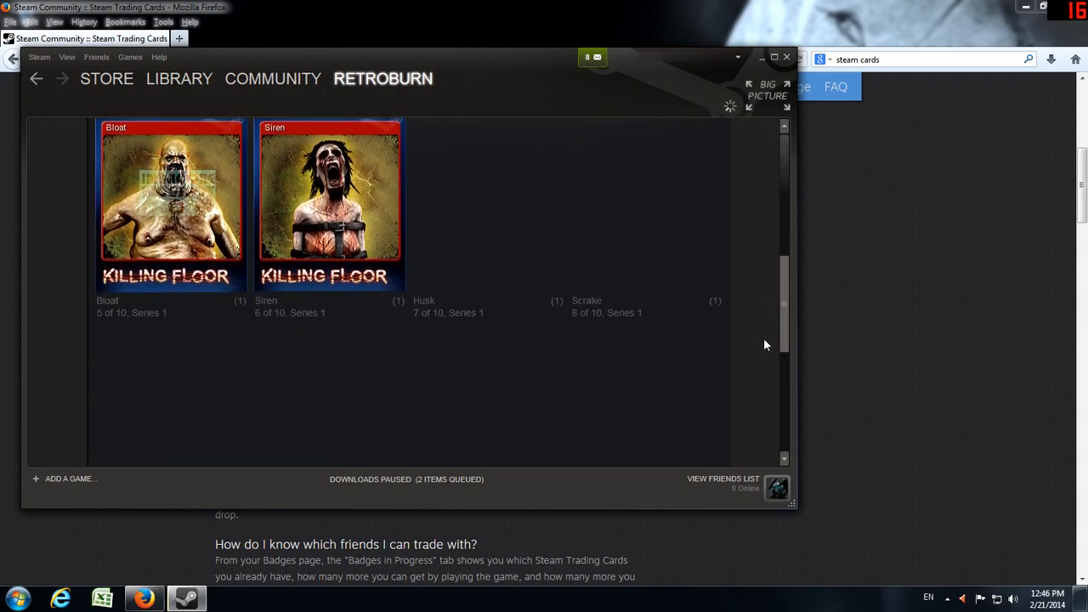
{"action": "scroll", "scroll_direction": "down", "scroll_amount": 3}
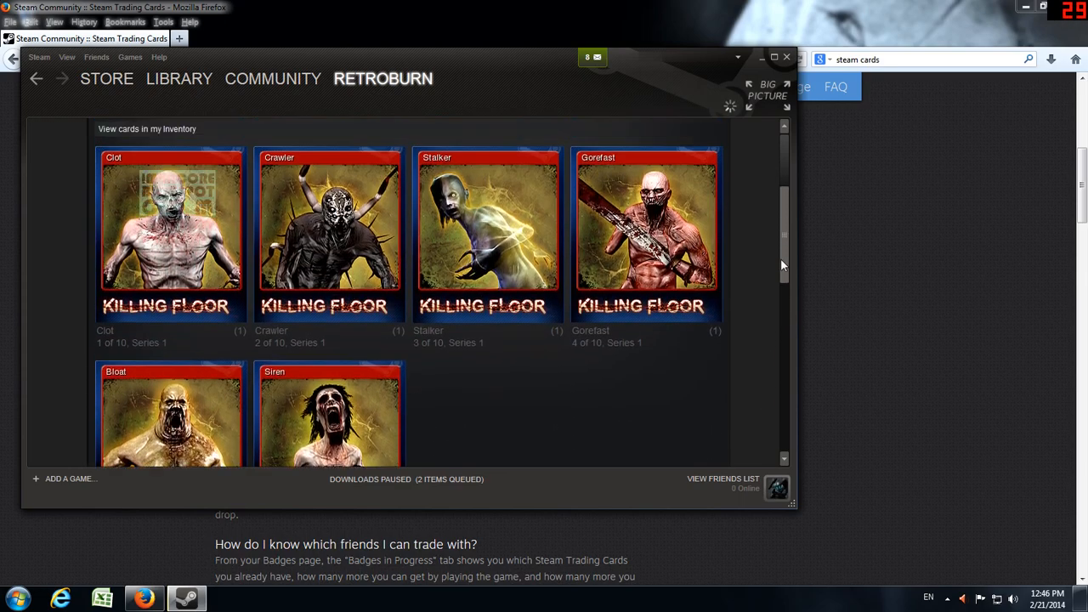
{"action": "scroll", "scroll_direction": "down", "scroll_amount": 3}
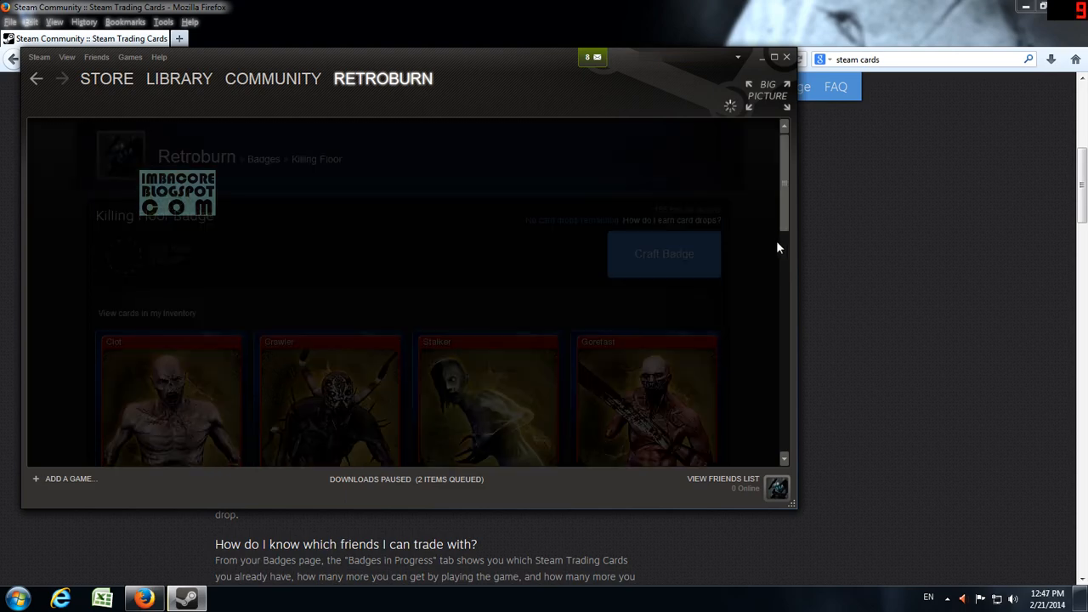
{"action": "mouse_move", "coordinate": [775, 194]}
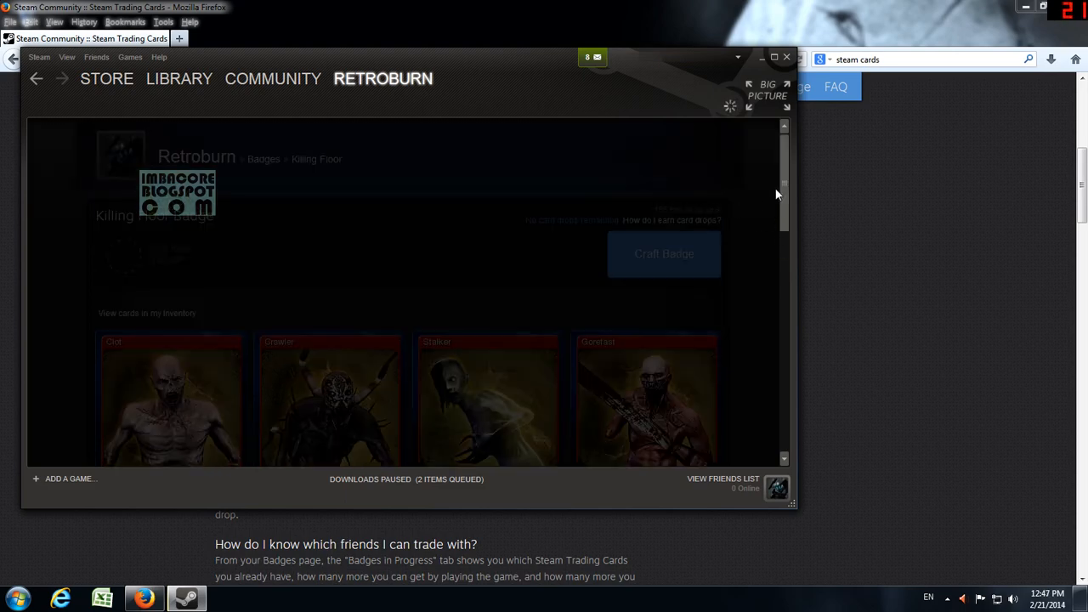
- Browse the Library and Store menus and go to the store's Featured page
{"action": "scroll", "scroll_direction": "down", "scroll_amount": 3}
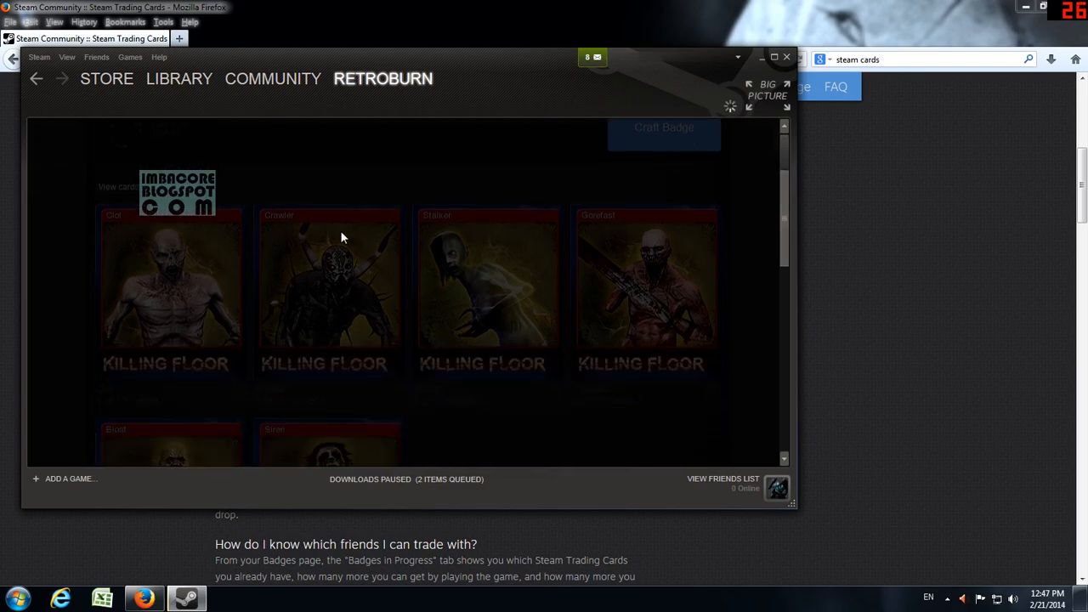
{"action": "left_click", "coordinate": [178, 78]}
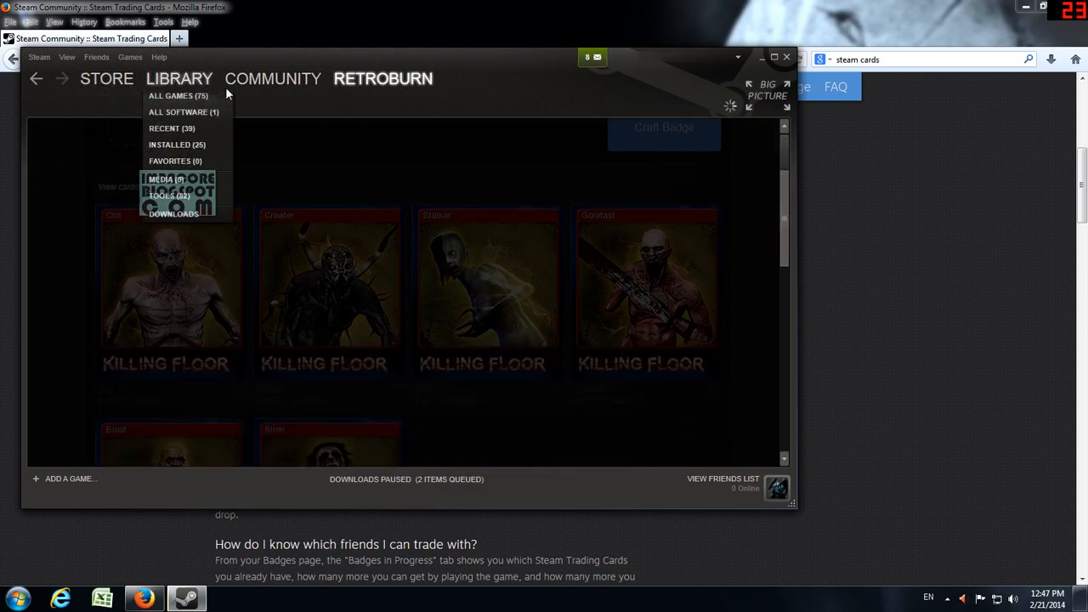
{"action": "left_click", "coordinate": [106, 78]}
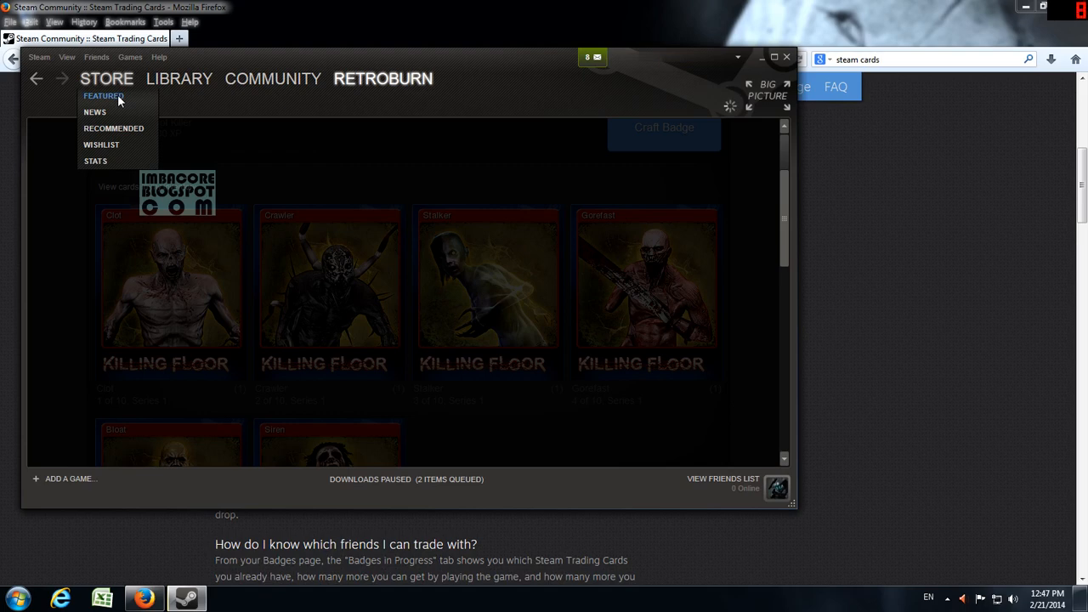
{"action": "left_click", "coordinate": [384, 78]}
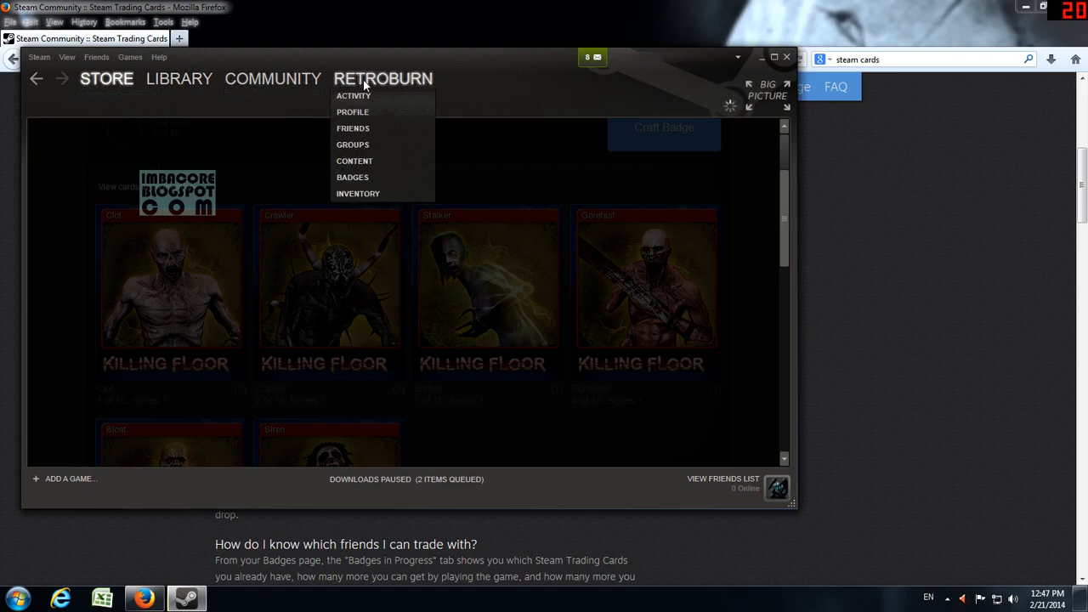
- Open the card inventory from the profile menu
{"action": "left_click", "coordinate": [107, 78]}
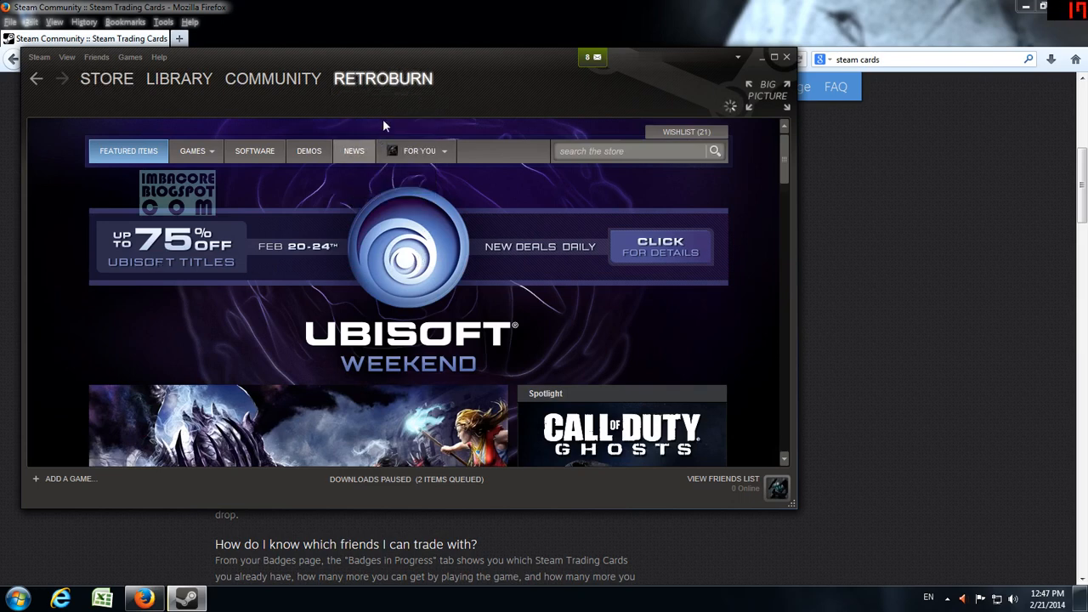
{"action": "left_click", "coordinate": [383, 78]}
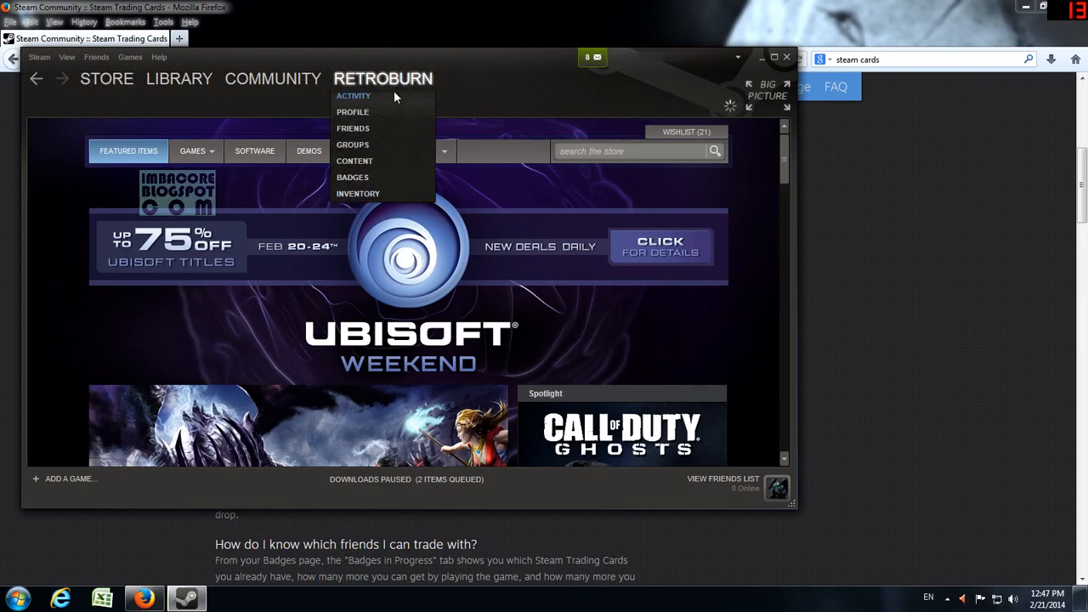
{"action": "left_click", "coordinate": [358, 193]}
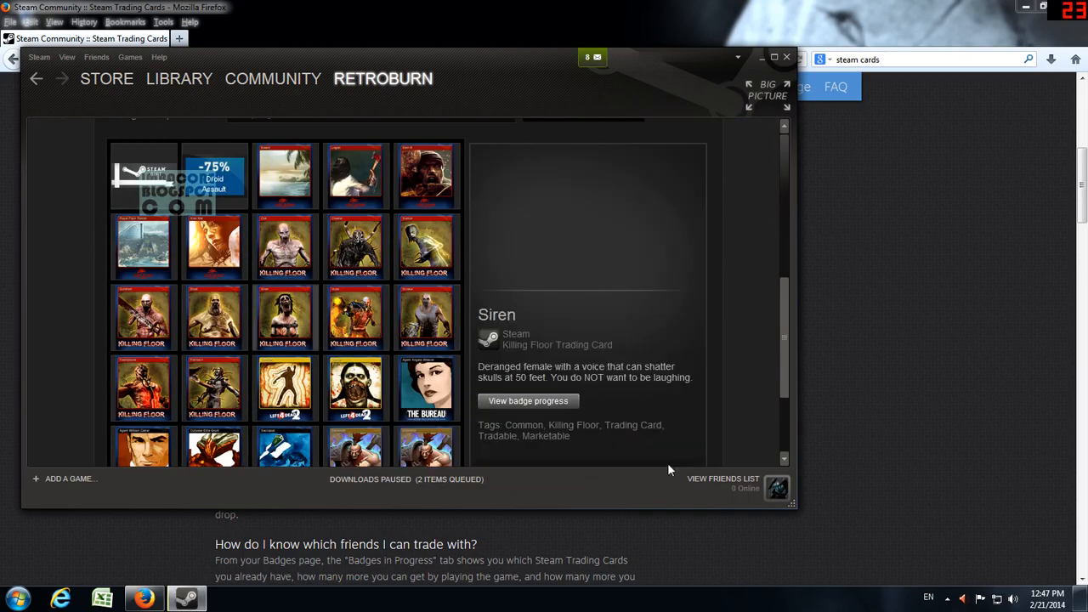
- Return to the Killing Floor badge progress page from the Siren card
{"action": "left_click", "coordinate": [528, 401]}
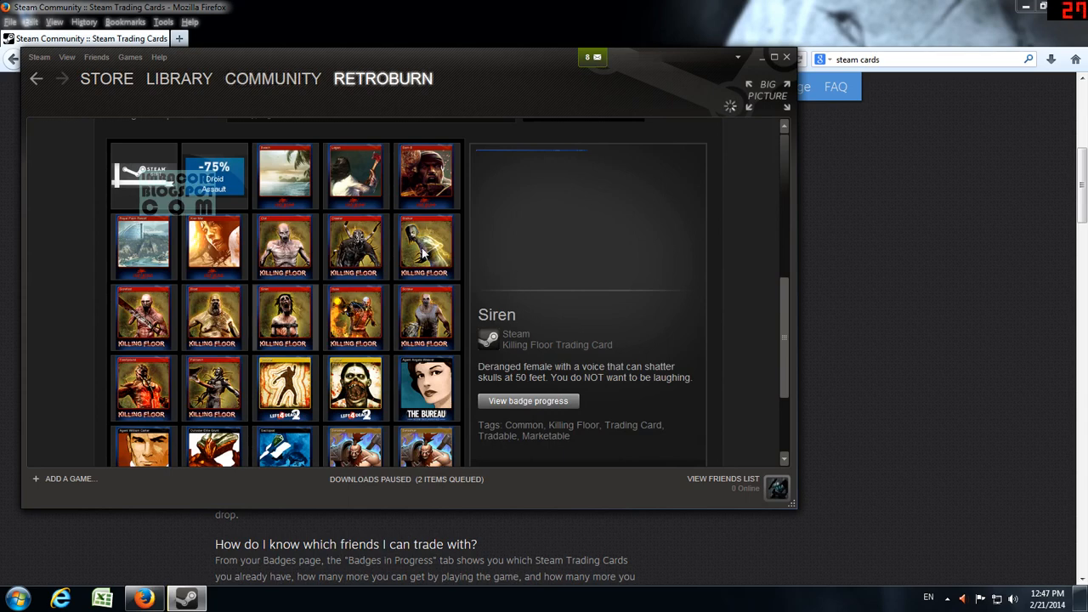
{"action": "mouse_move", "coordinate": [523, 280]}
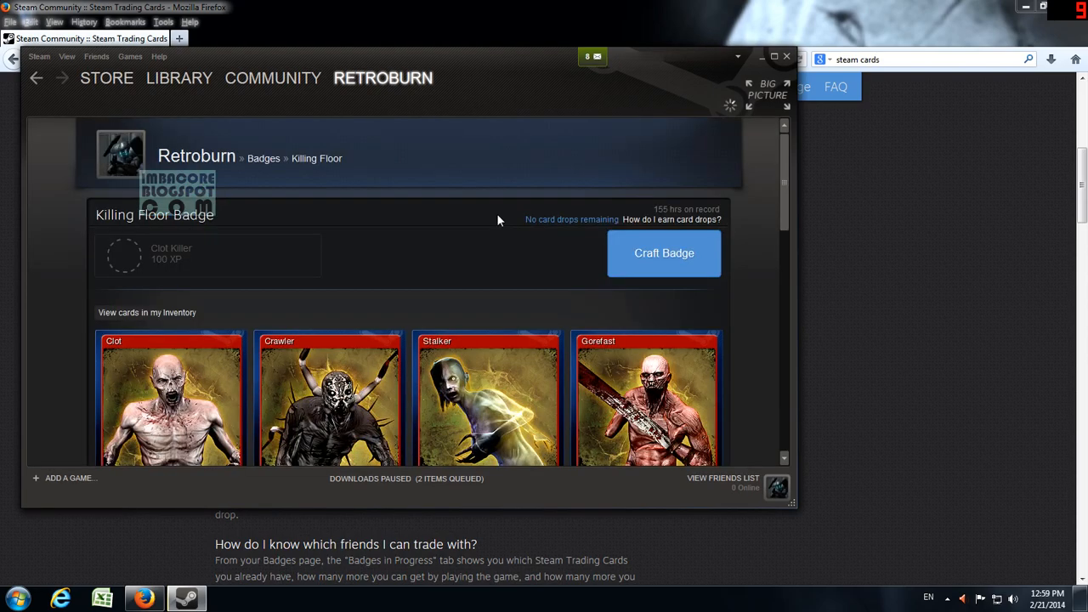
{"action": "mouse_move", "coordinate": [567, 215]}
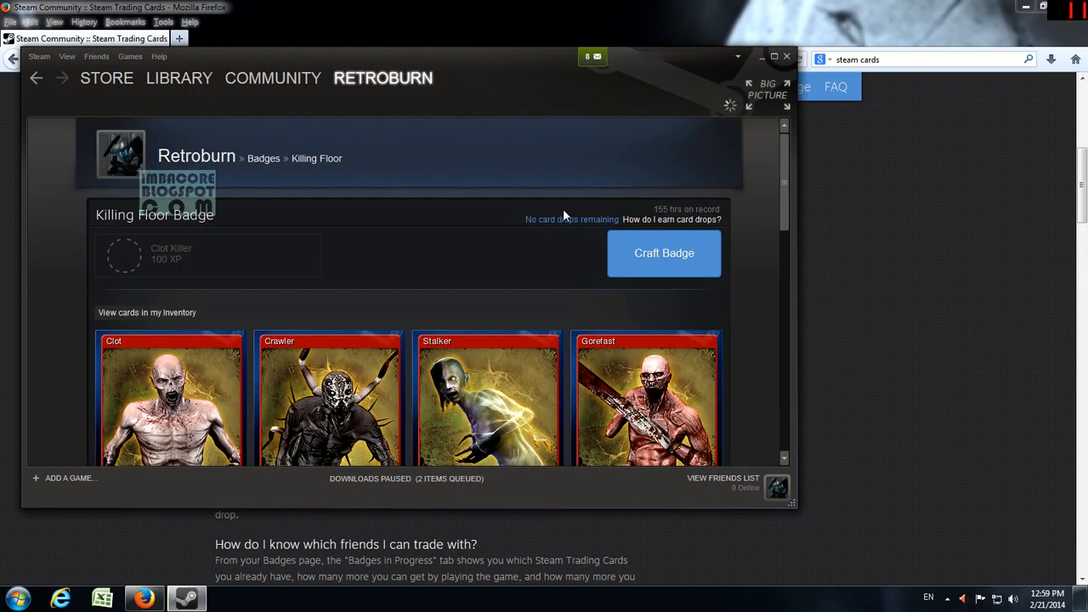
- Scroll the Killing Floor badge page and request crafting the badge
{"action": "scroll", "scroll_direction": "down", "scroll_amount": 3}
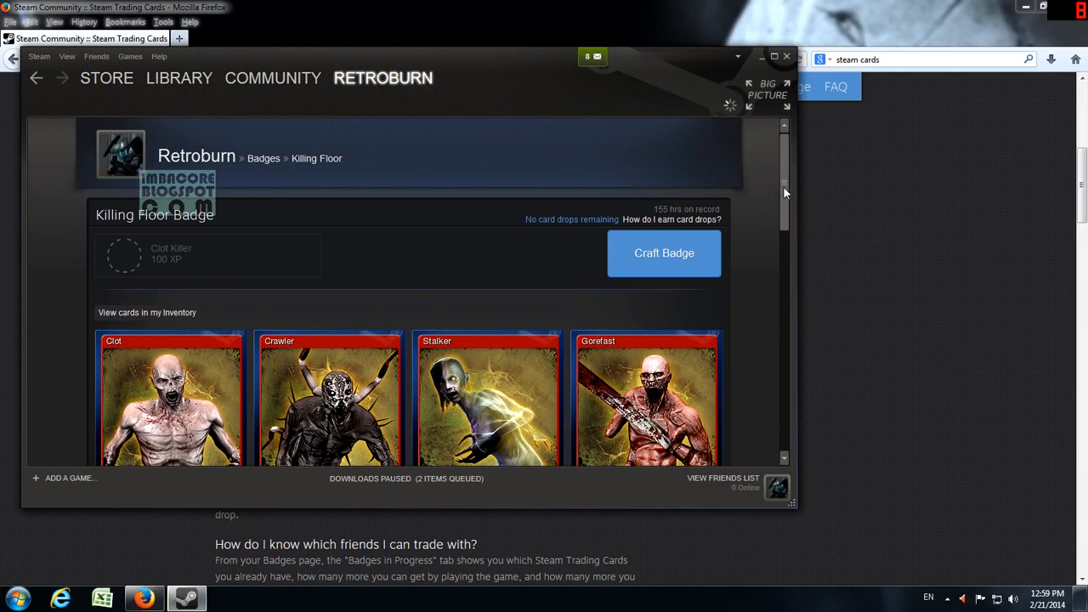
{"action": "scroll", "scroll_direction": "down", "scroll_amount": 3}
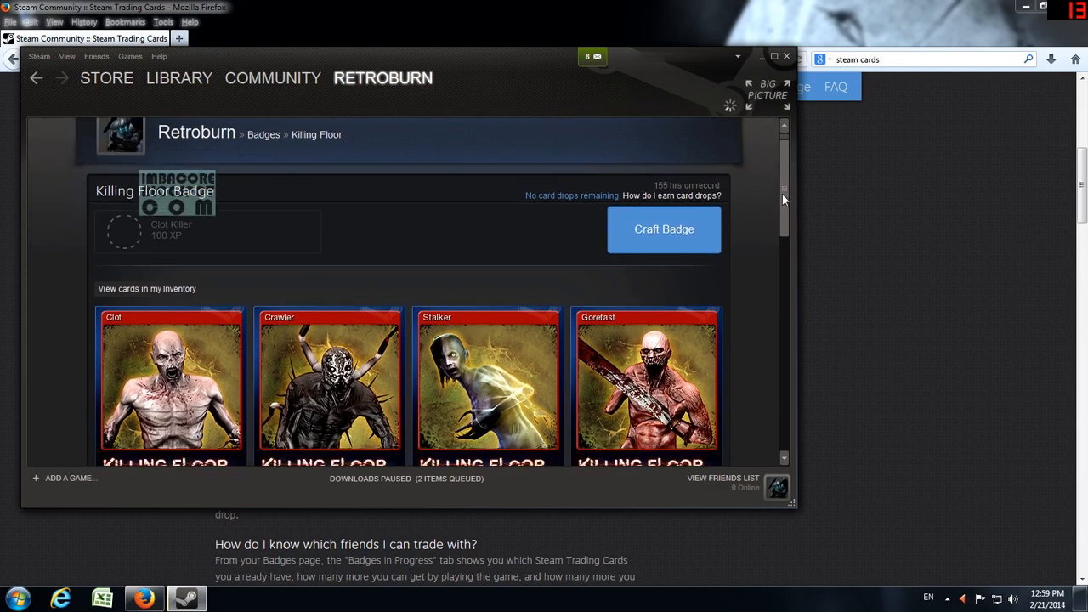
{"action": "scroll", "scroll_direction": "down", "scroll_amount": 3}
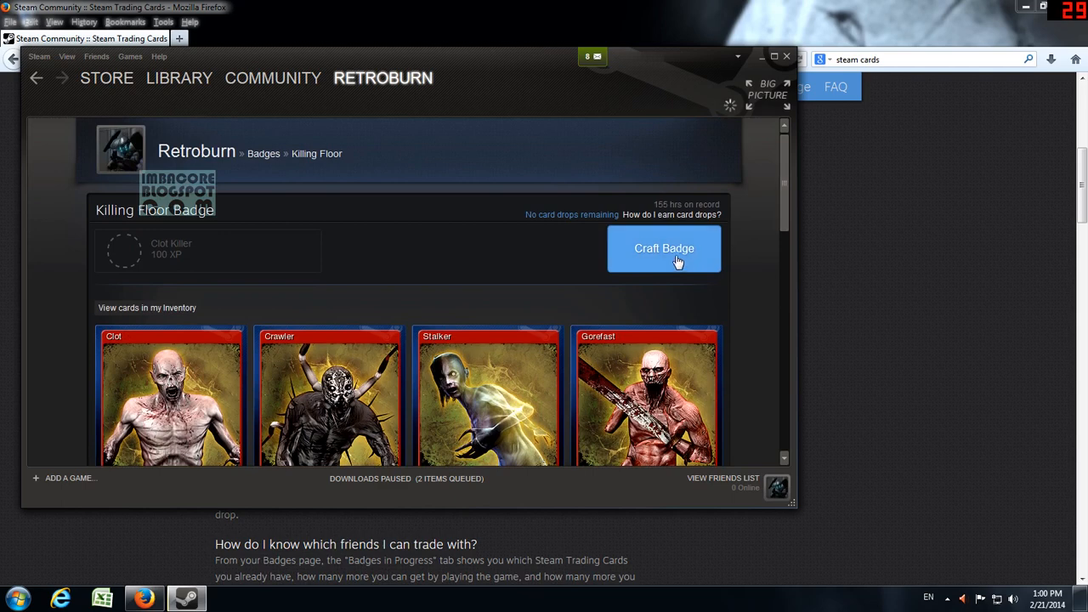
{"action": "left_click", "coordinate": [664, 248]}
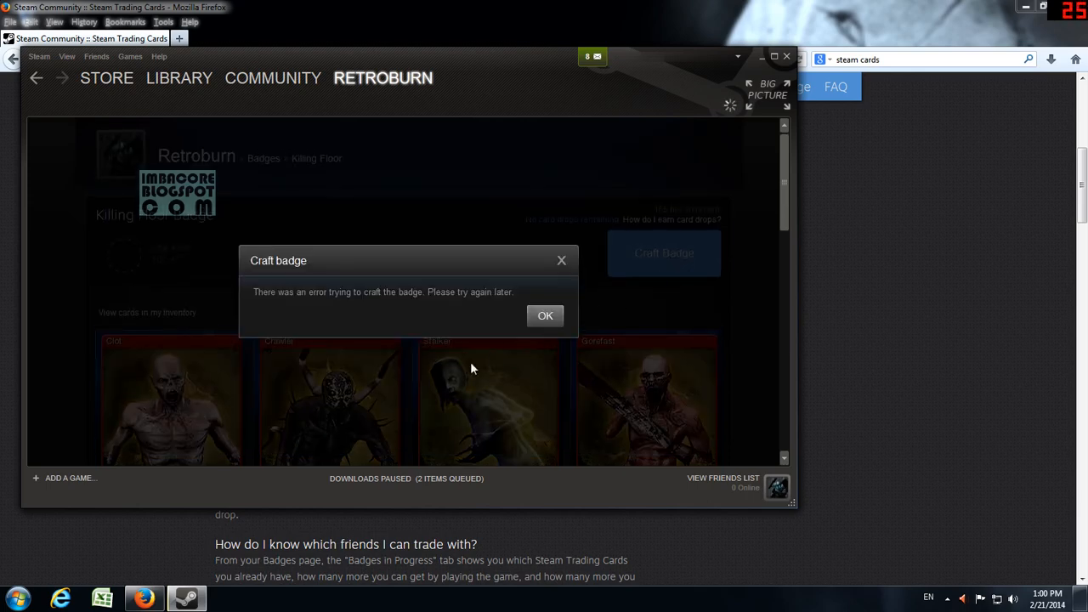
{"action": "mouse_move", "coordinate": [546, 316]}
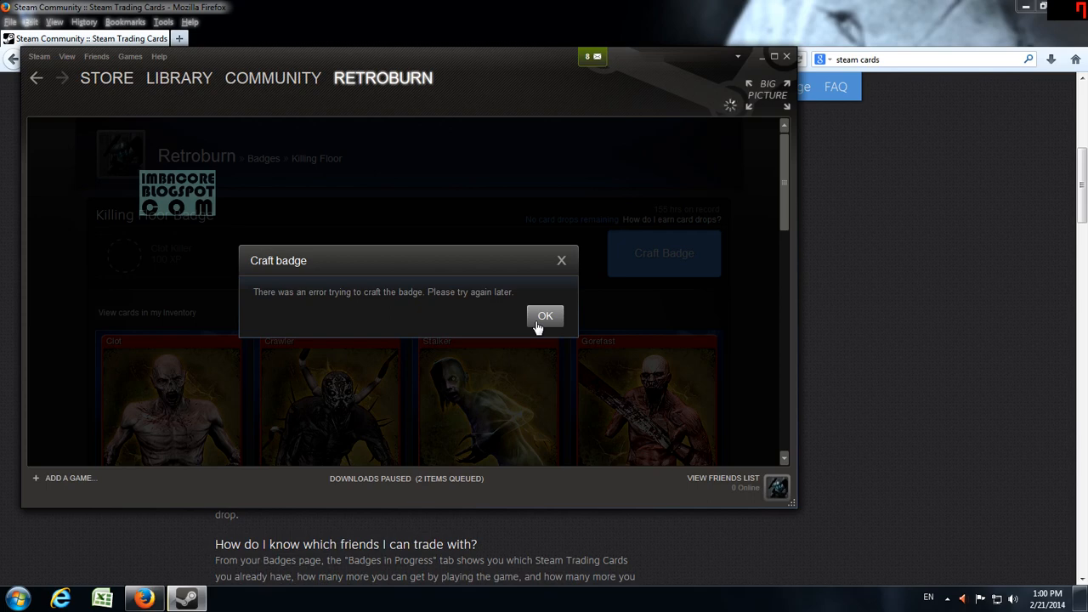
- Dismiss the 'There was an error trying to craft the badge' message
{"action": "left_click", "coordinate": [545, 316]}
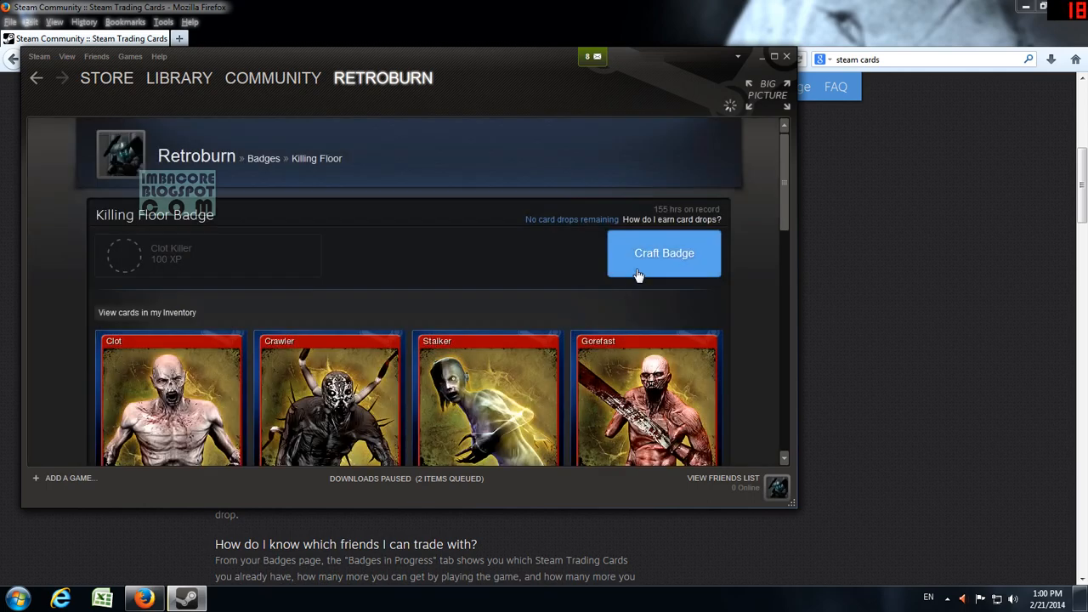
{"action": "mouse_move", "coordinate": [646, 267]}
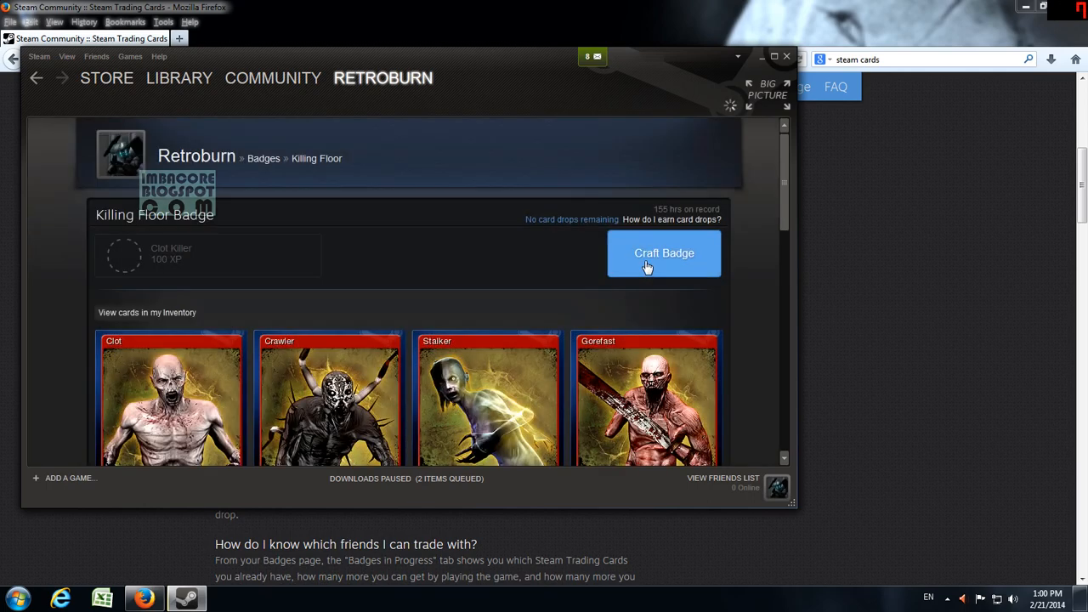
- Retry crafting the Killing Floor badge
{"action": "left_click", "coordinate": [664, 252]}
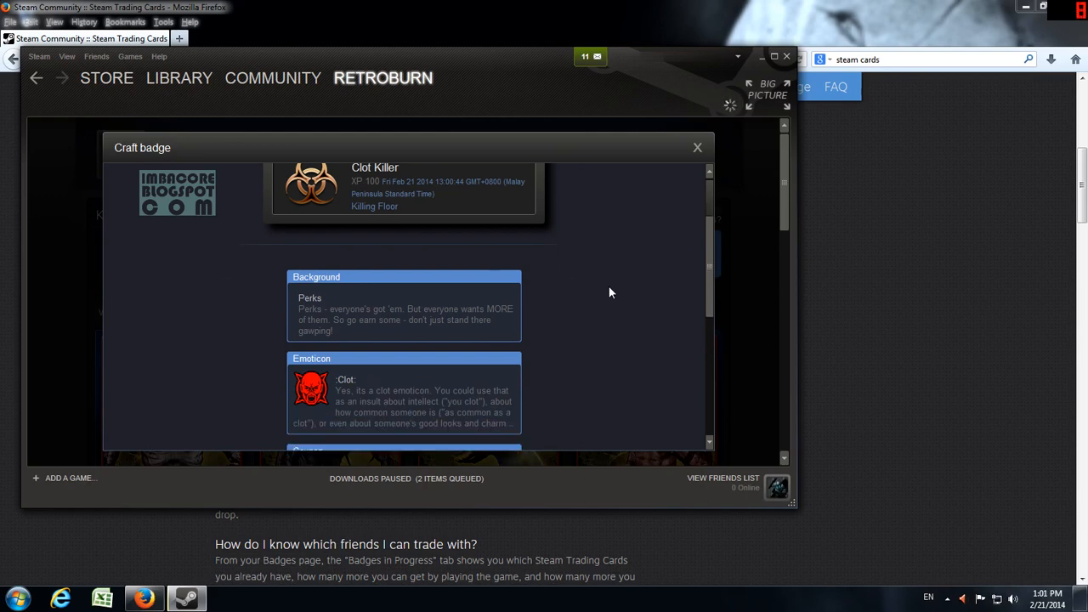
- Scroll the results to see Clot Killer rewards, the Dominions 3 coupon and Level 10
{"action": "scroll", "scroll_direction": "down", "scroll_amount": 3}
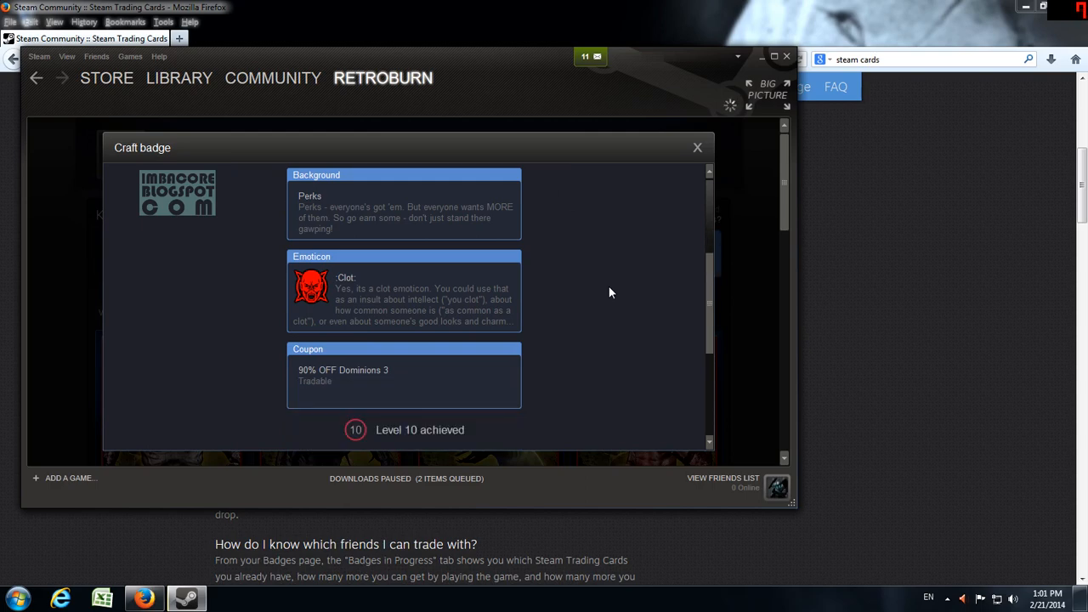
{"action": "scroll", "scroll_direction": "down", "scroll_amount": 3}
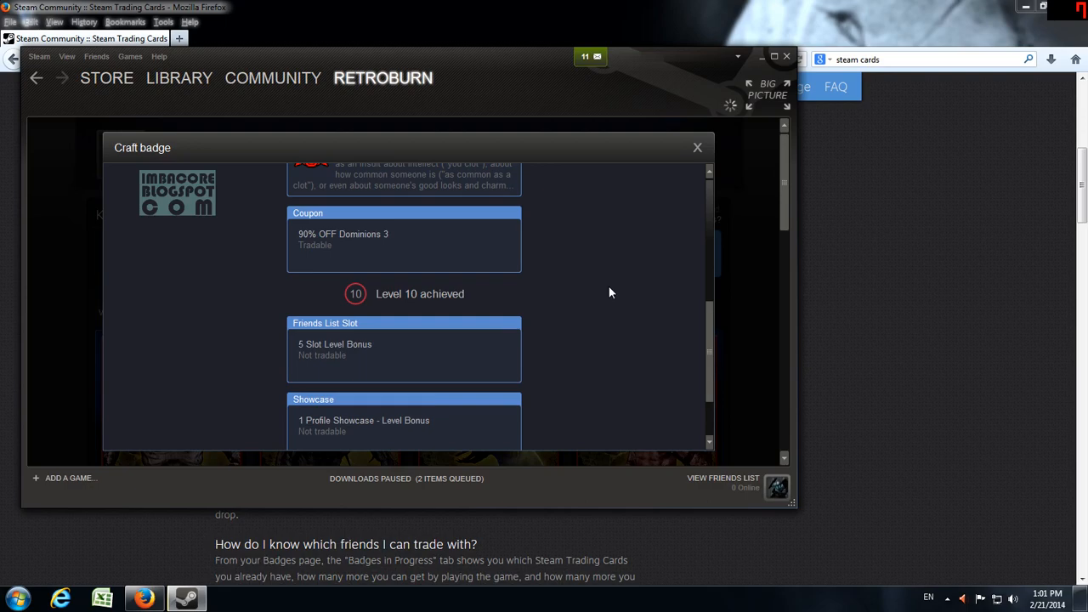
{"action": "mouse_move", "coordinate": [455, 320]}
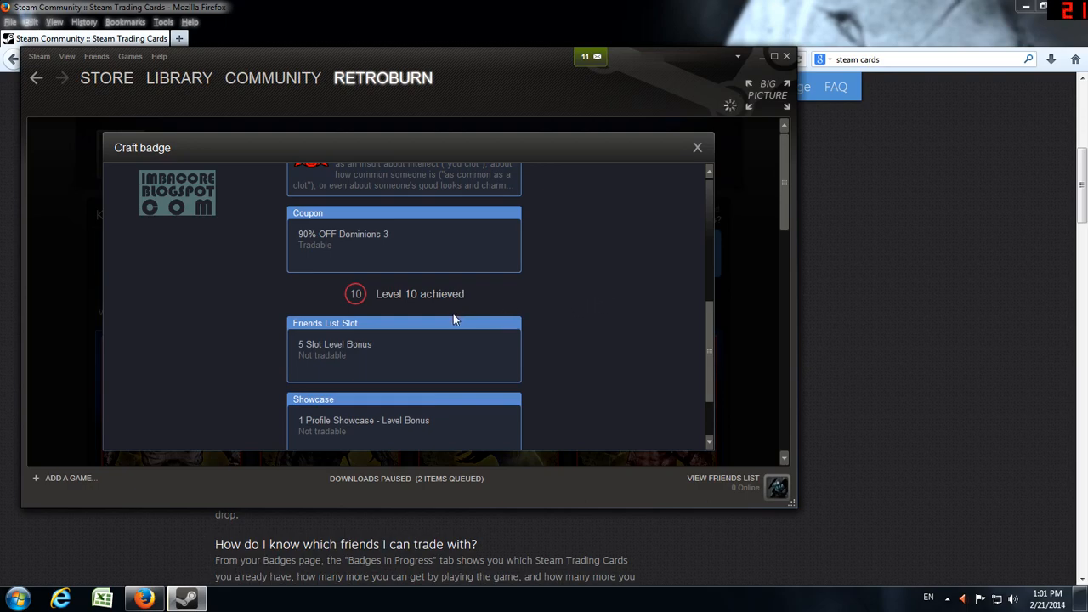
{"action": "scroll", "scroll_direction": "down", "scroll_amount": 3}
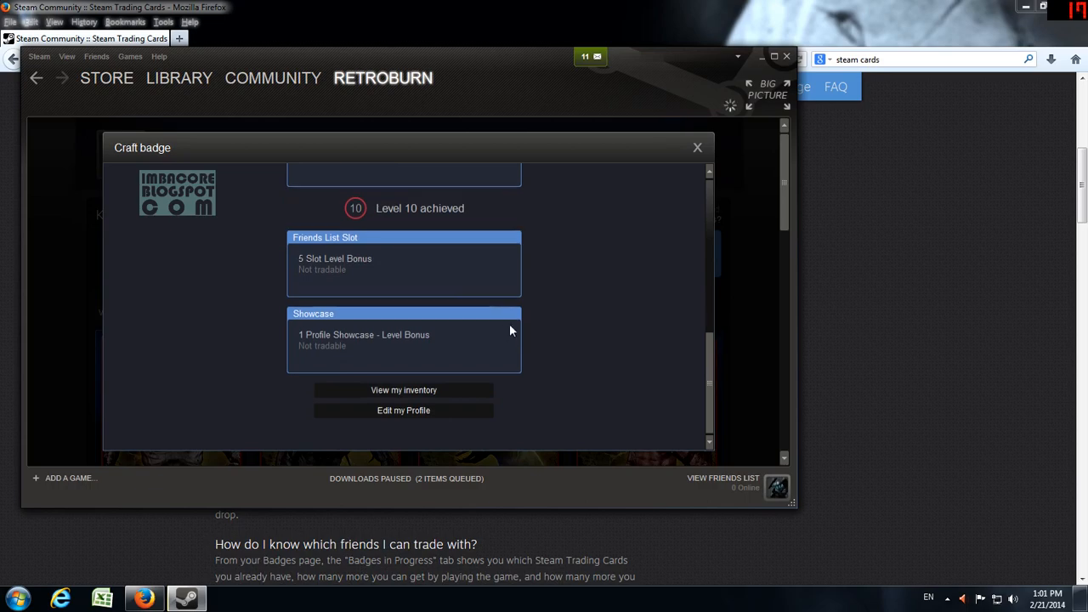